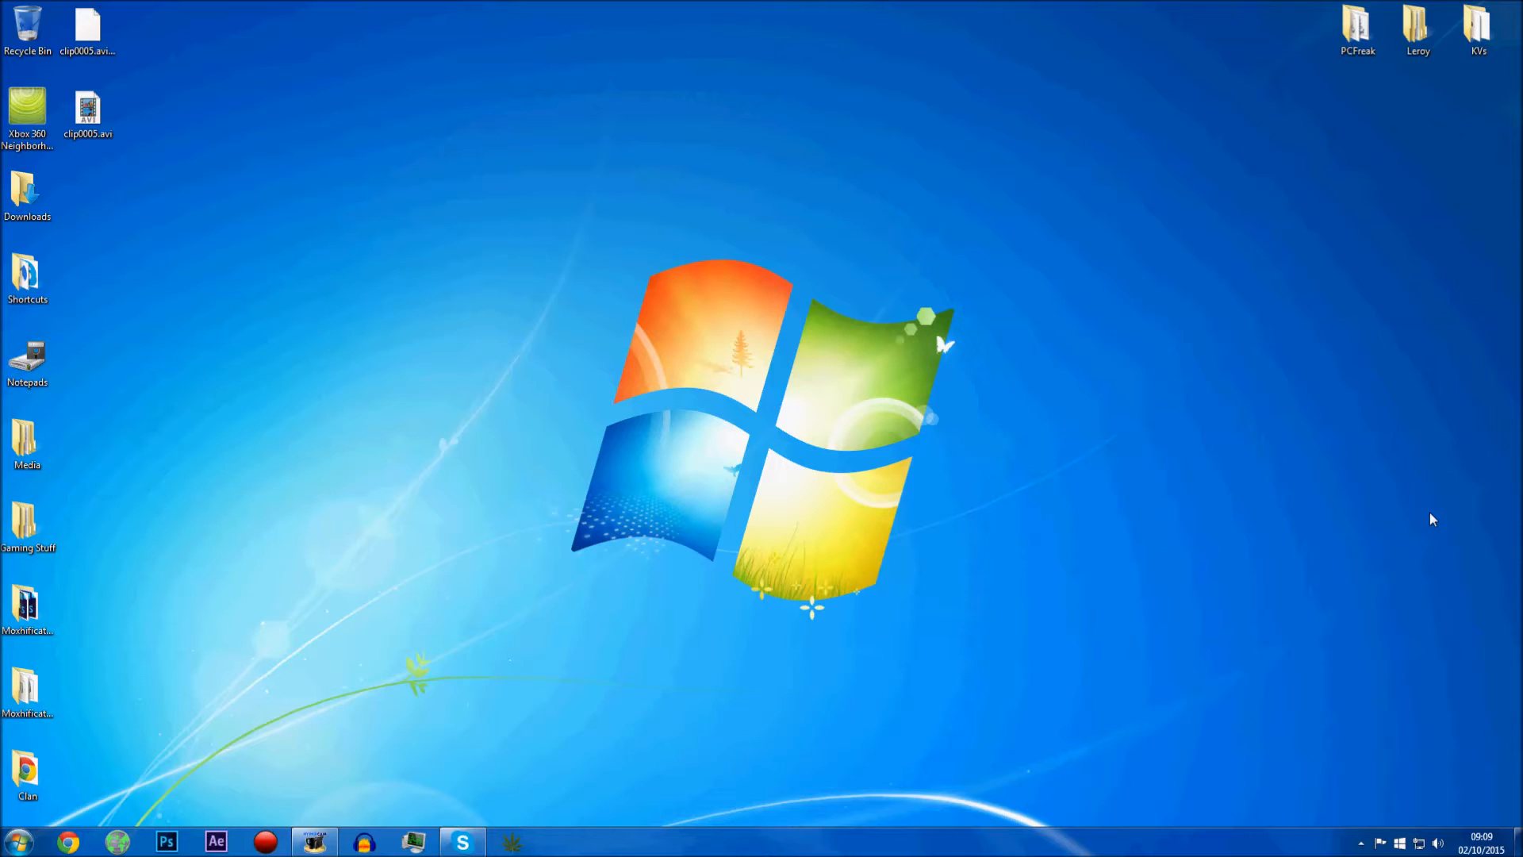
{"action": "mouse_move", "coordinate": [559, 241]}
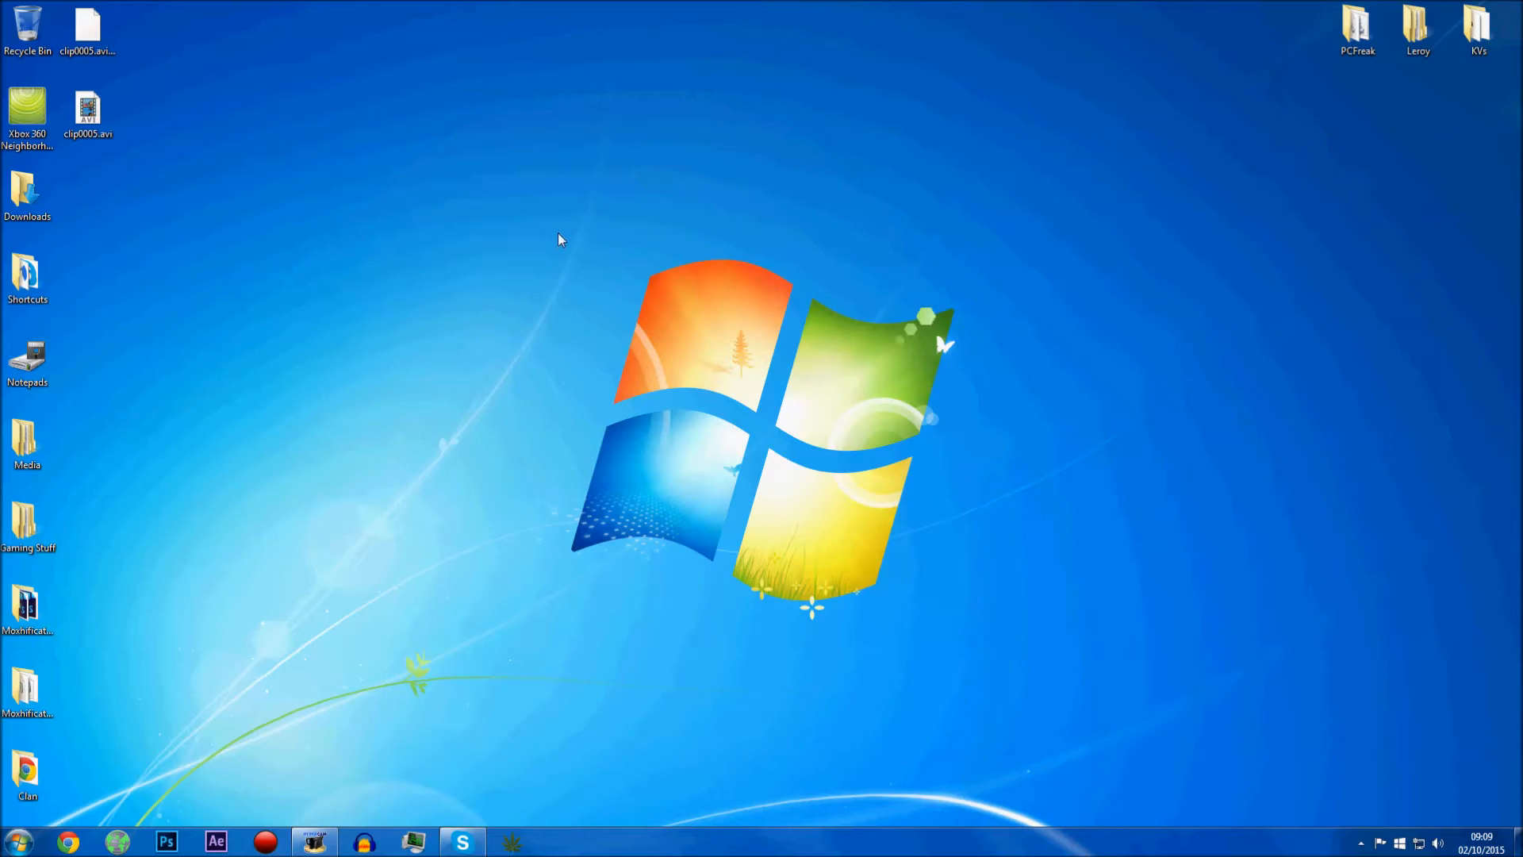
{"action": "mouse_move", "coordinate": [460, 212]}
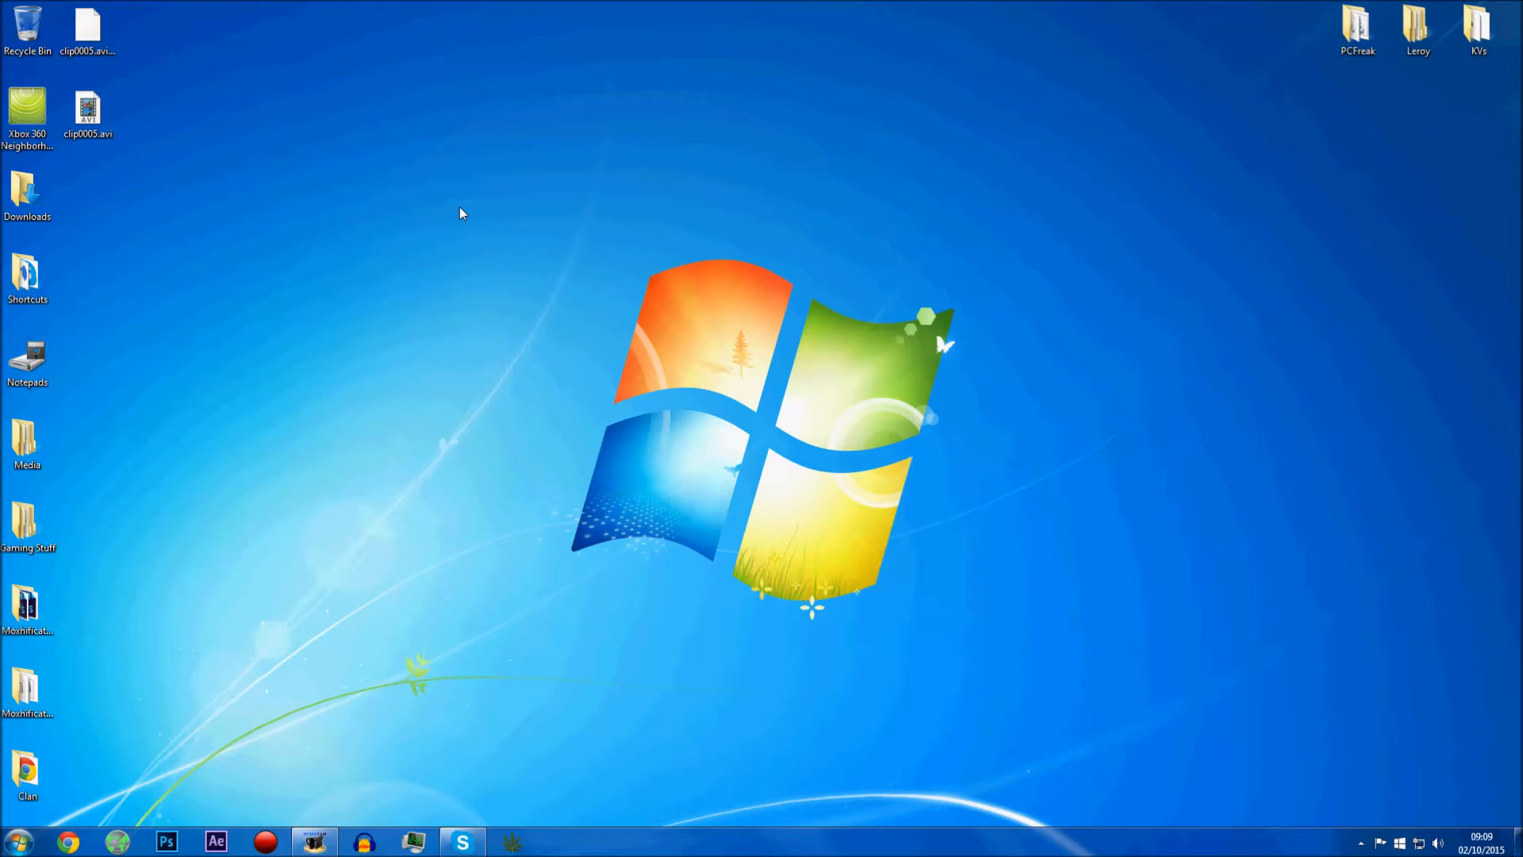
Browse Xbox 360 Neighborhood into the JTAG console's Retail Hard Drive Emulation folder to reach launch.ini
{"action": "left_click", "coordinate": [32, 108]}
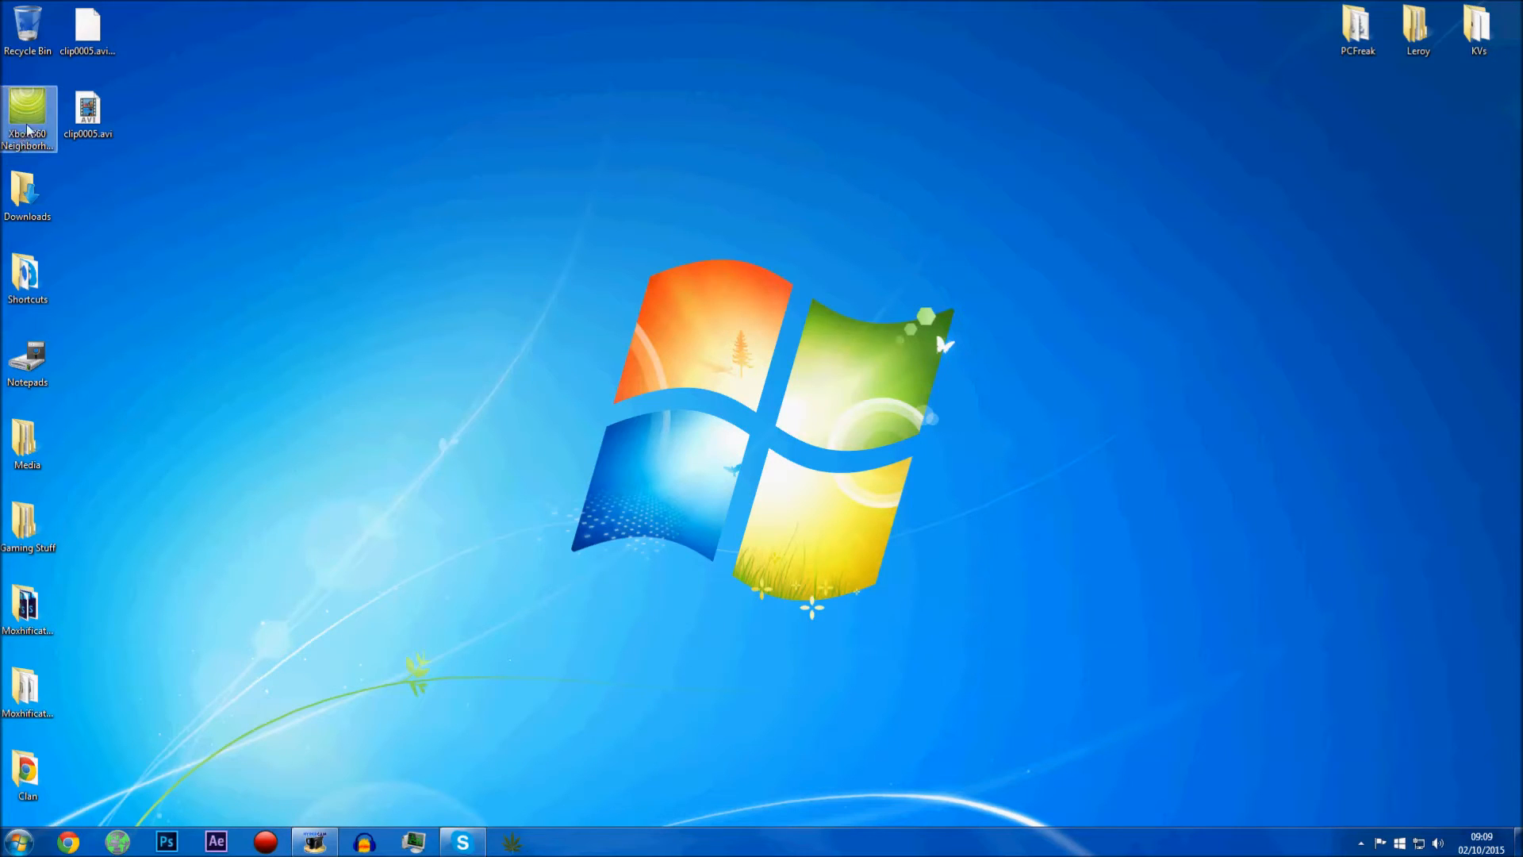
{"action": "double_click", "coordinate": [27, 106]}
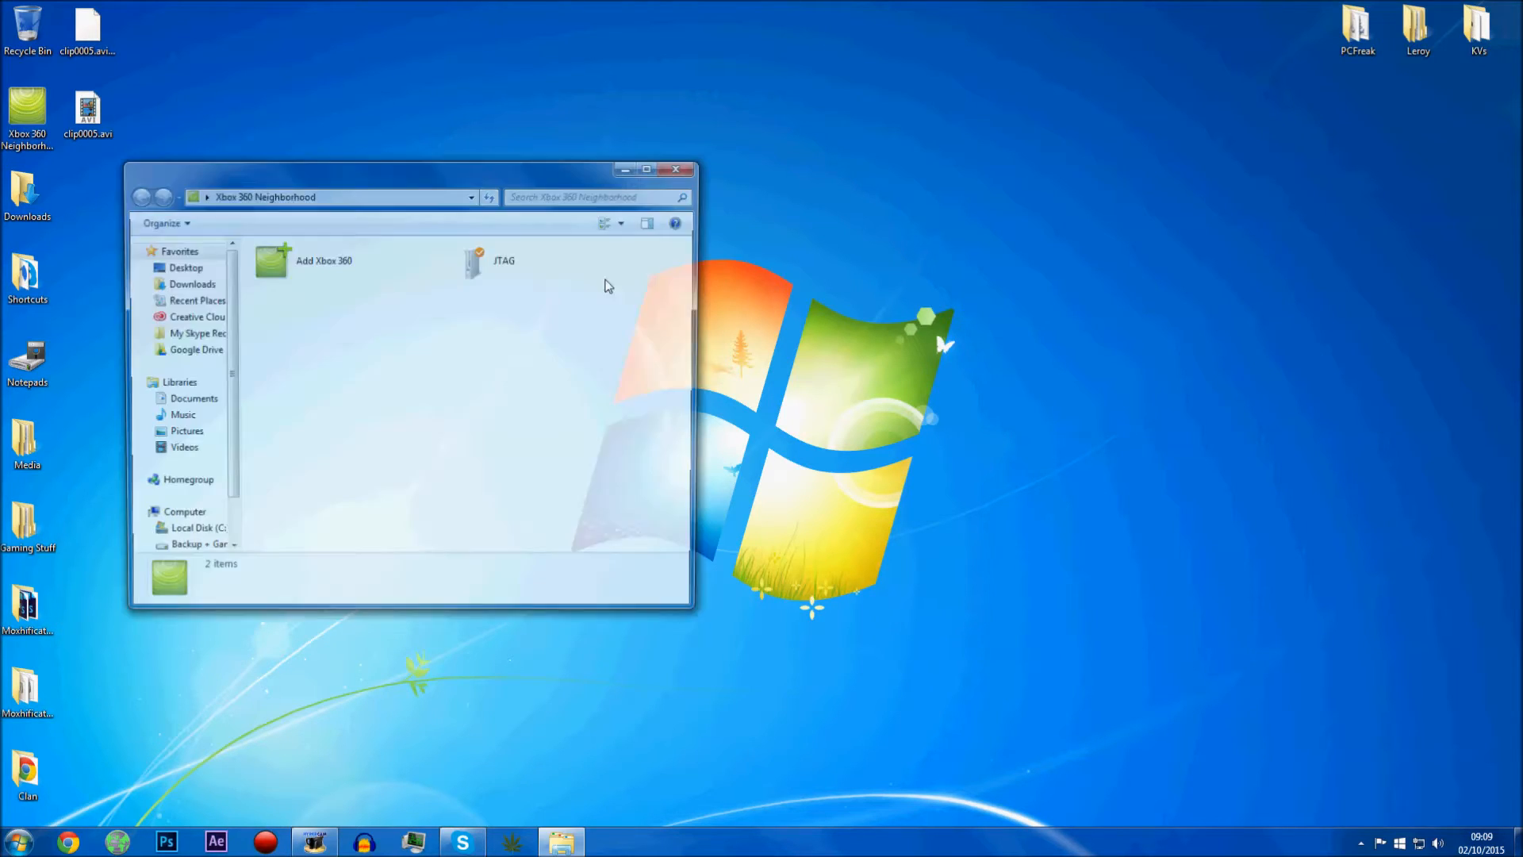
{"action": "double_click", "coordinate": [470, 261]}
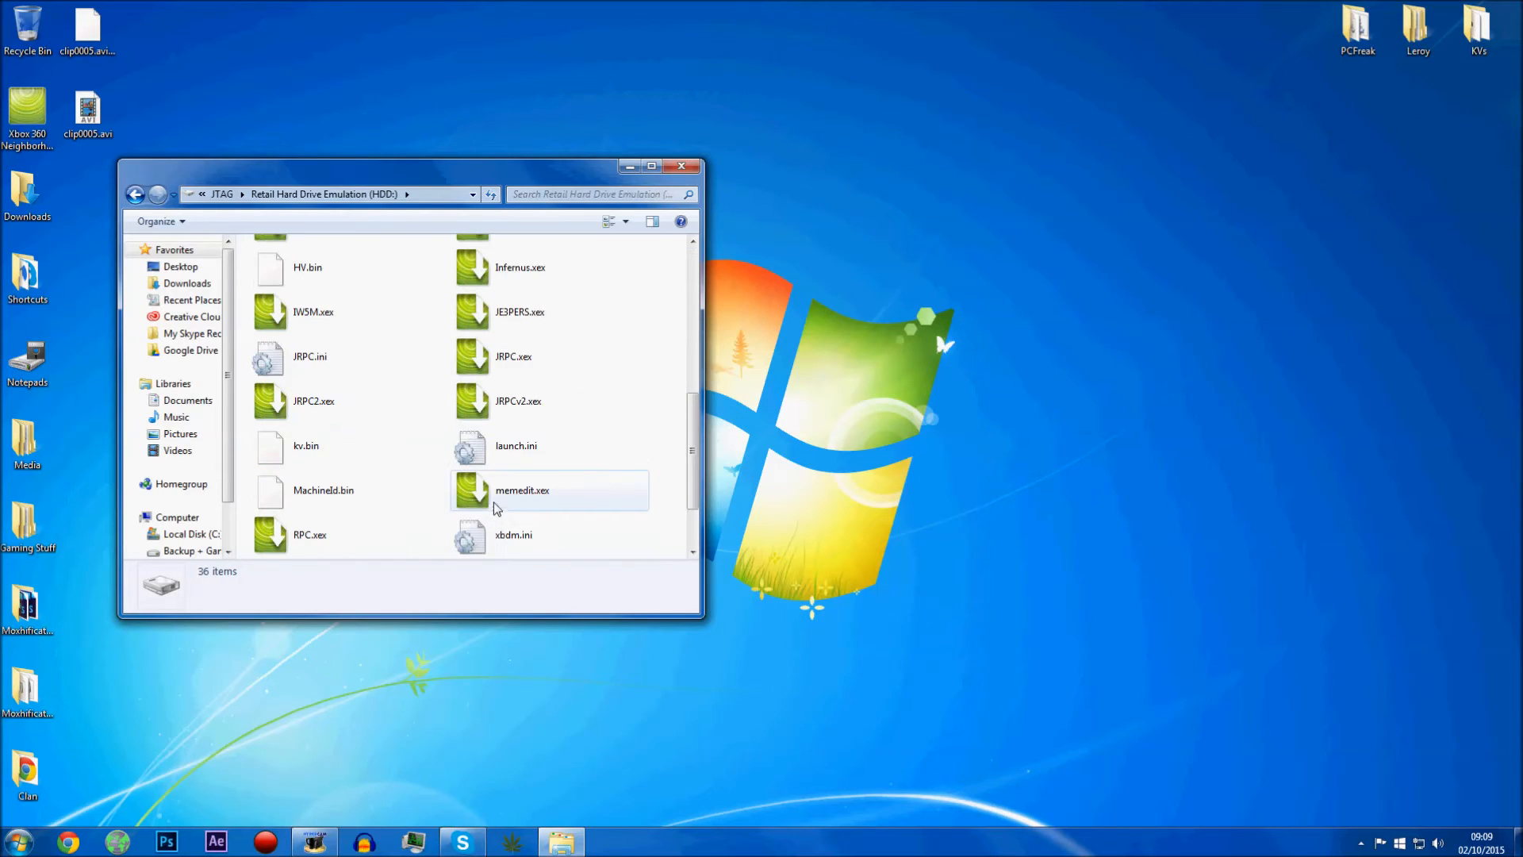
{"action": "scroll", "scroll_direction": "down", "scroll_amount": 3}
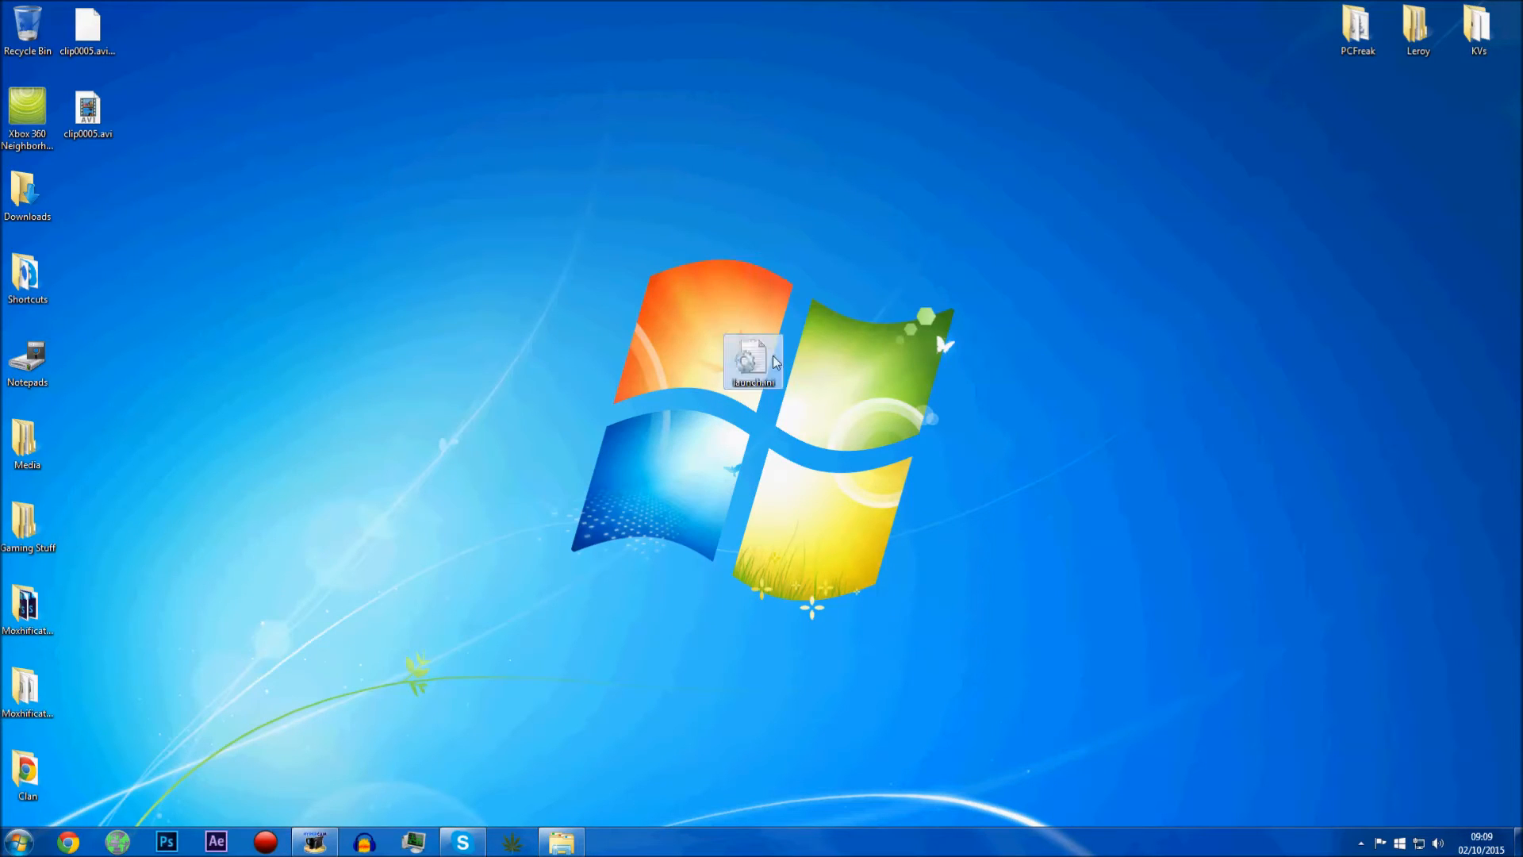
View launch.ini's [Plugins] section listing xbdm, Infernus, XDRPC, XRPC and JRPC, with the cursor on the plugin3 path
{"action": "double_click", "coordinate": [751, 357]}
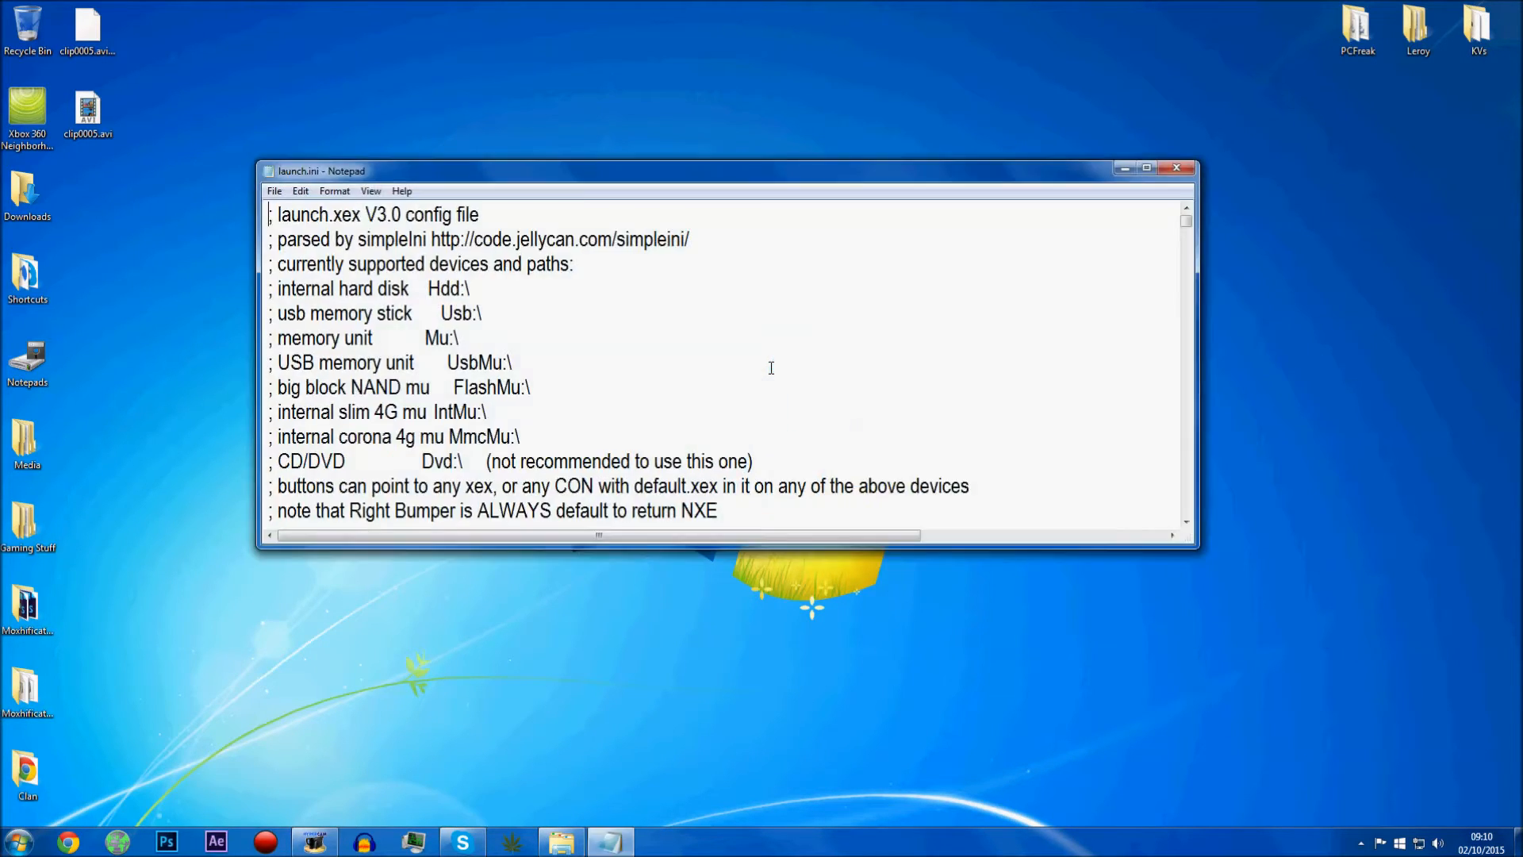
{"action": "scroll", "scroll_direction": "down", "scroll_amount": 3}
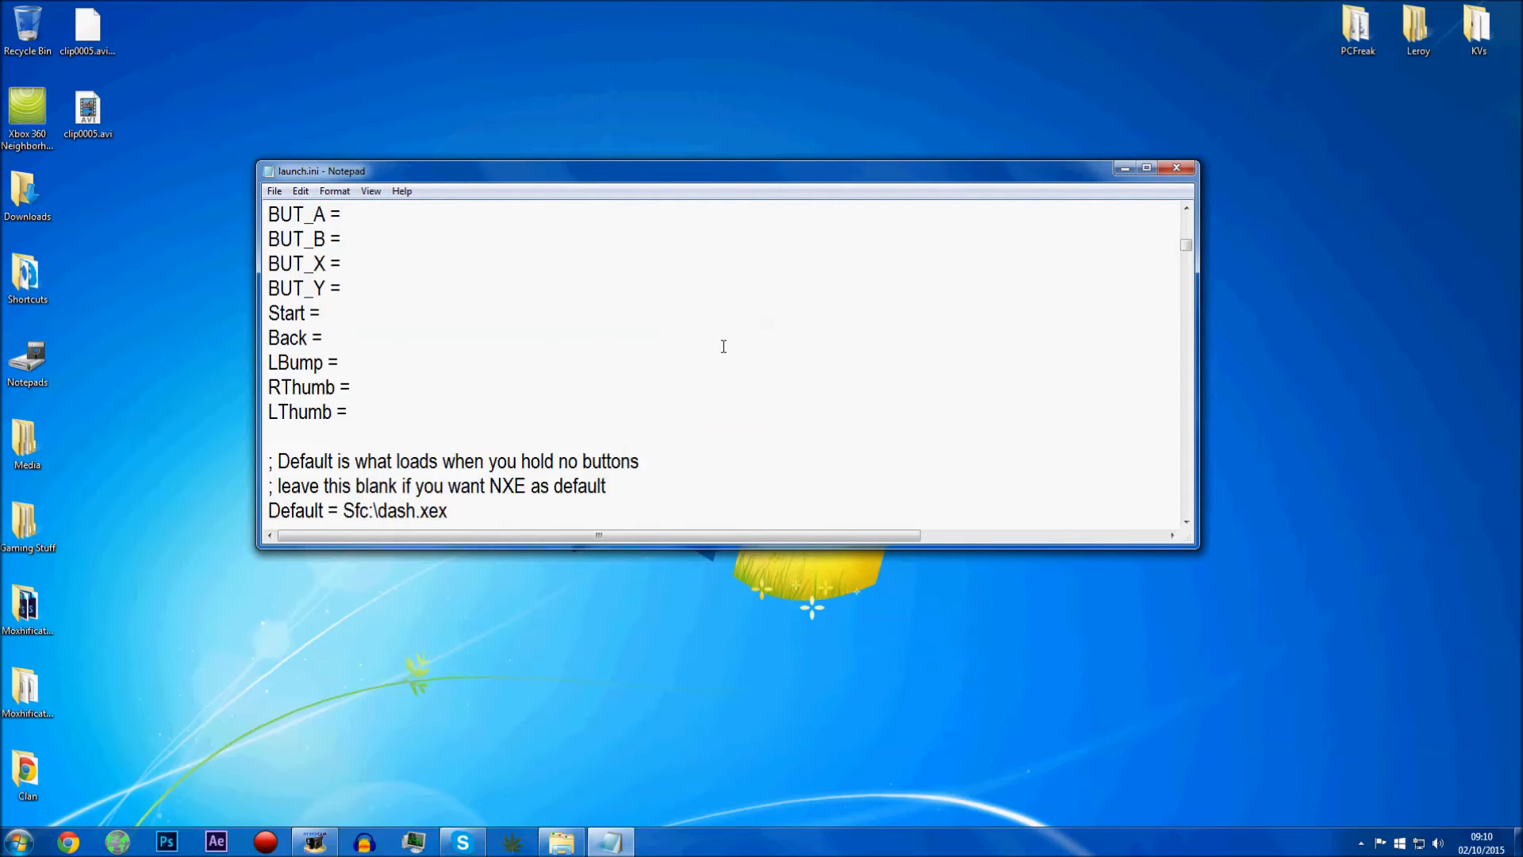
{"action": "scroll", "scroll_direction": "down", "scroll_amount": 3}
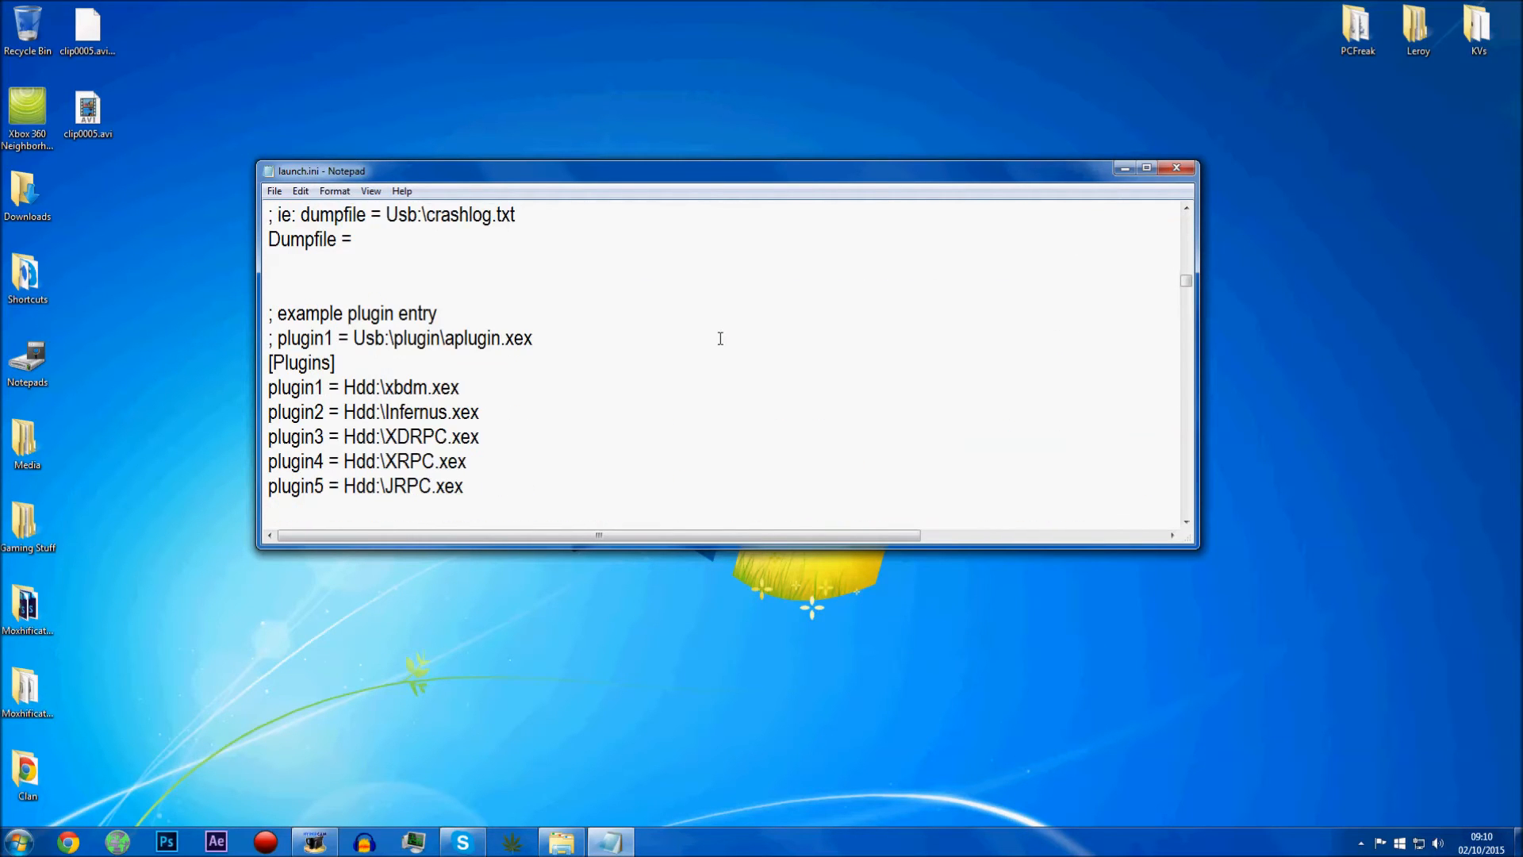
{"action": "scroll", "scroll_direction": "down", "scroll_amount": 3}
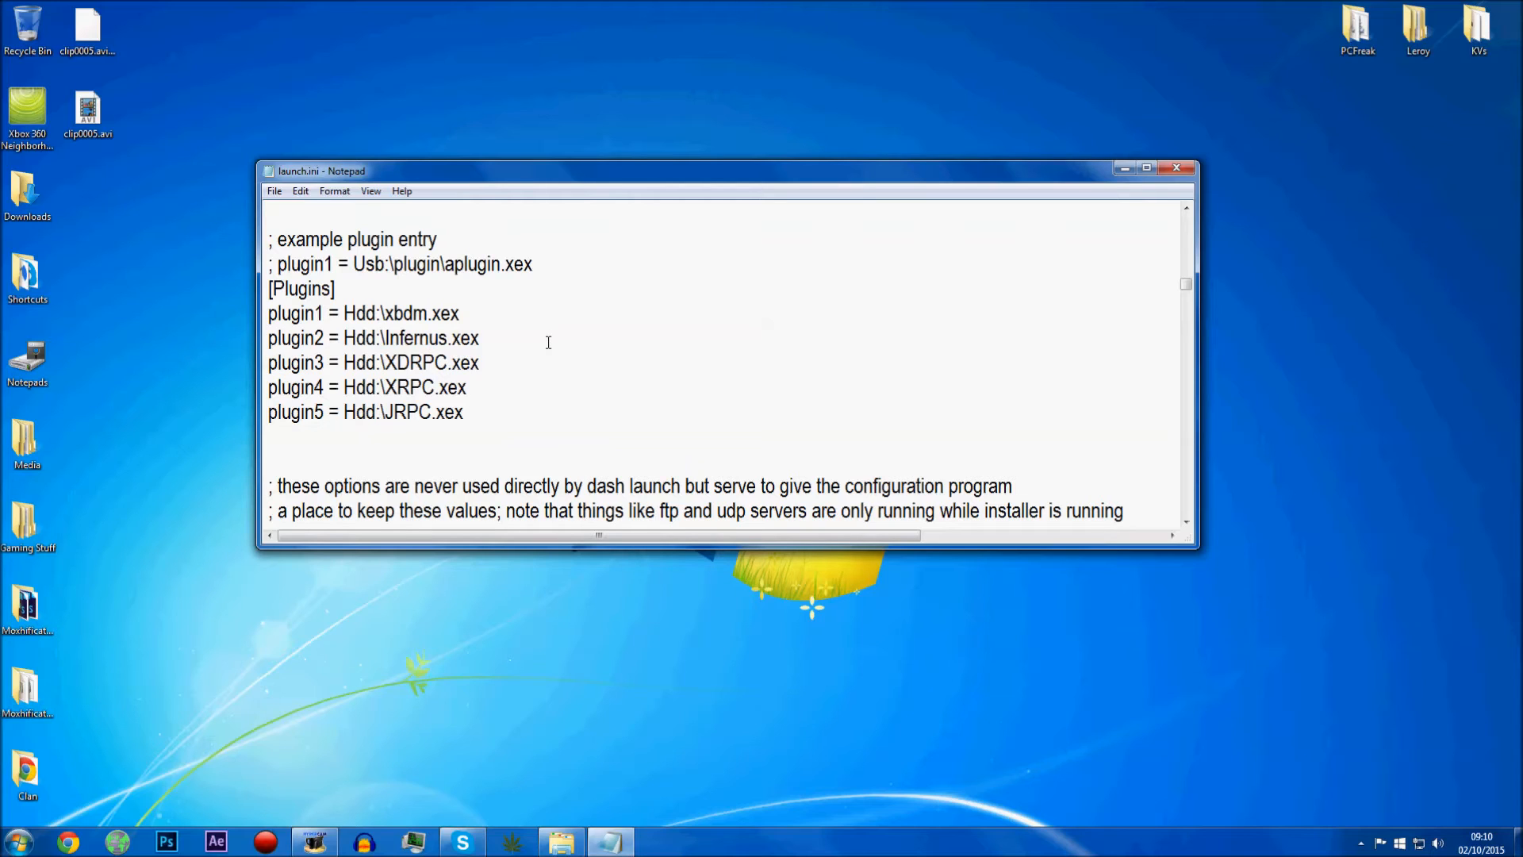
{"action": "mouse_move", "coordinate": [533, 370]}
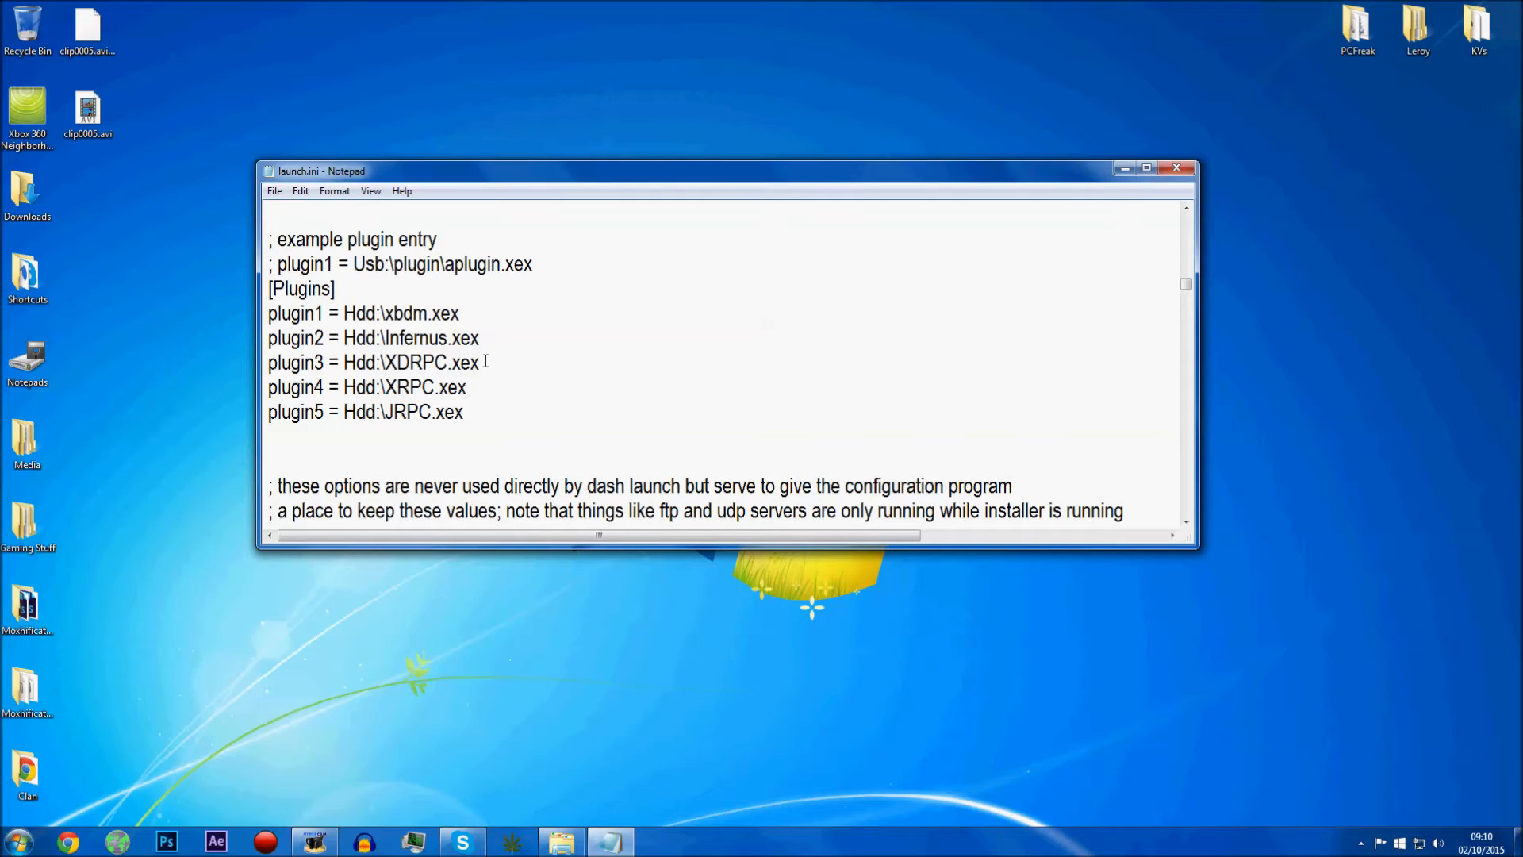
{"action": "left_click", "coordinate": [389, 361]}
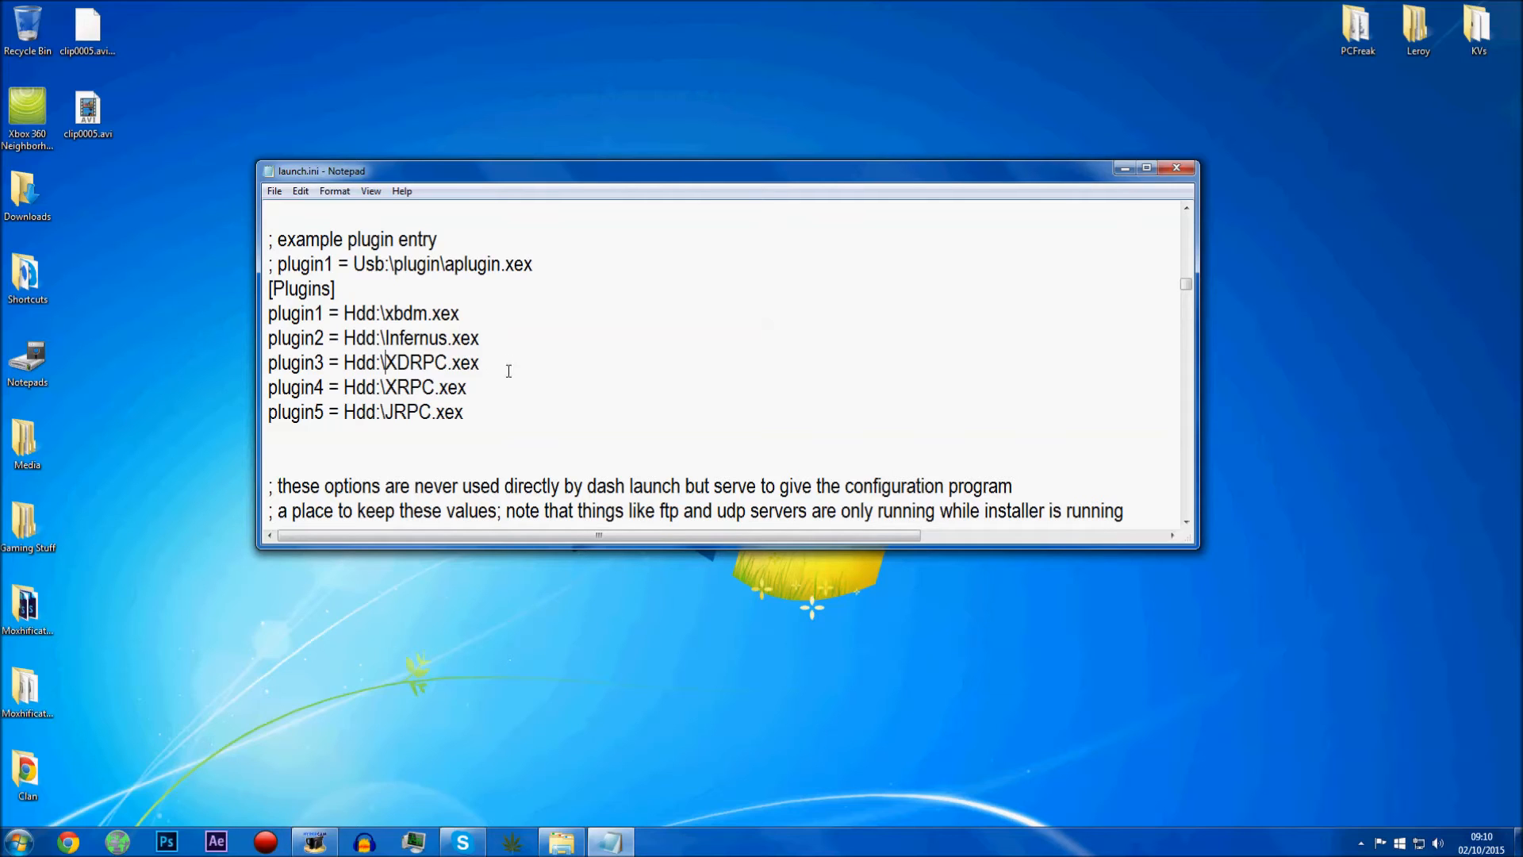
{"action": "double_click", "coordinate": [422, 387]}
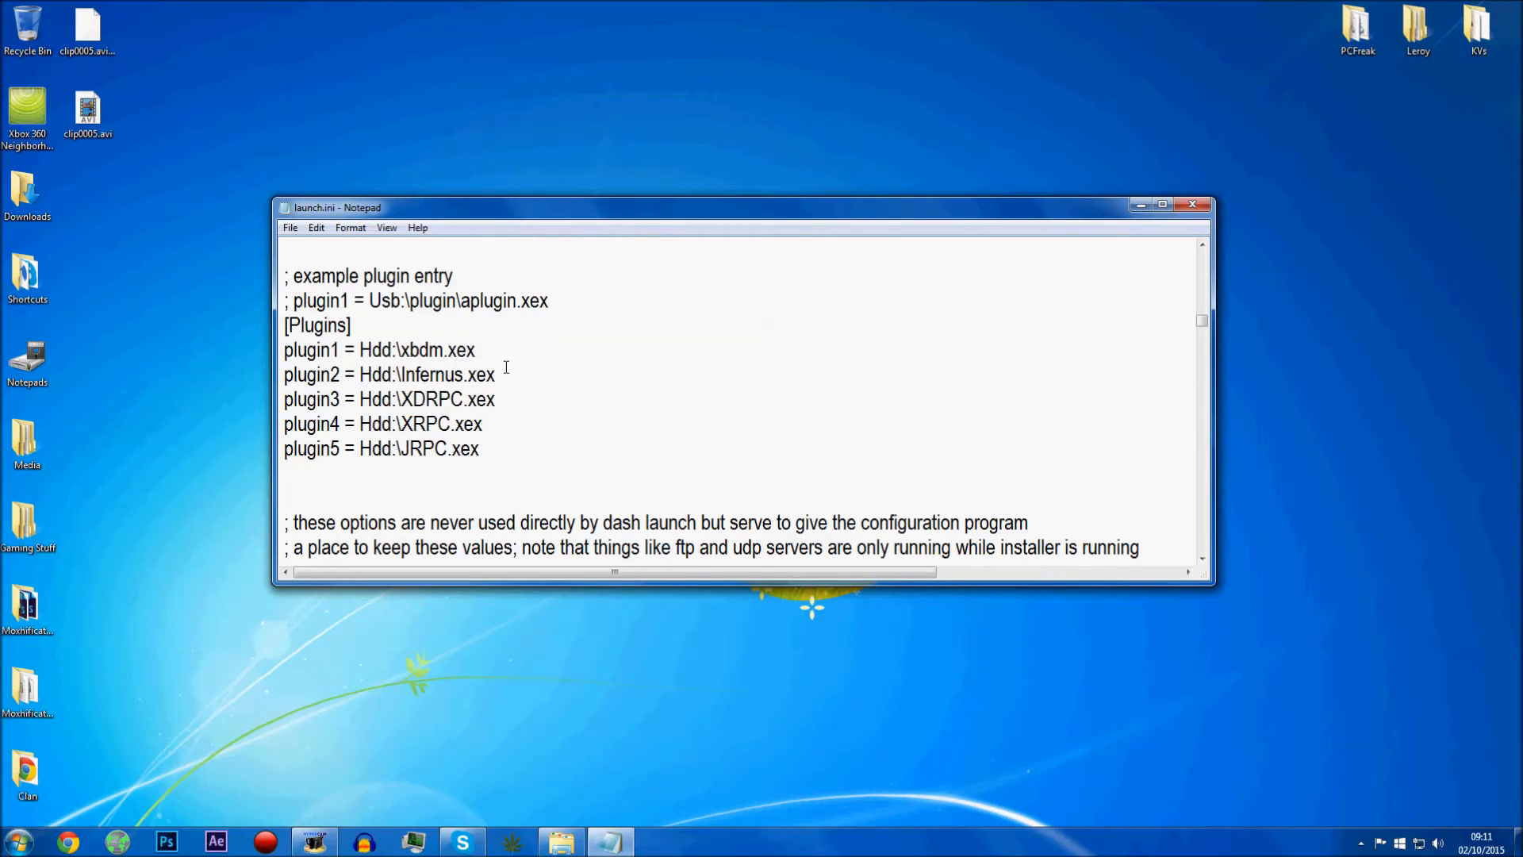
{"action": "mouse_move", "coordinate": [516, 374]}
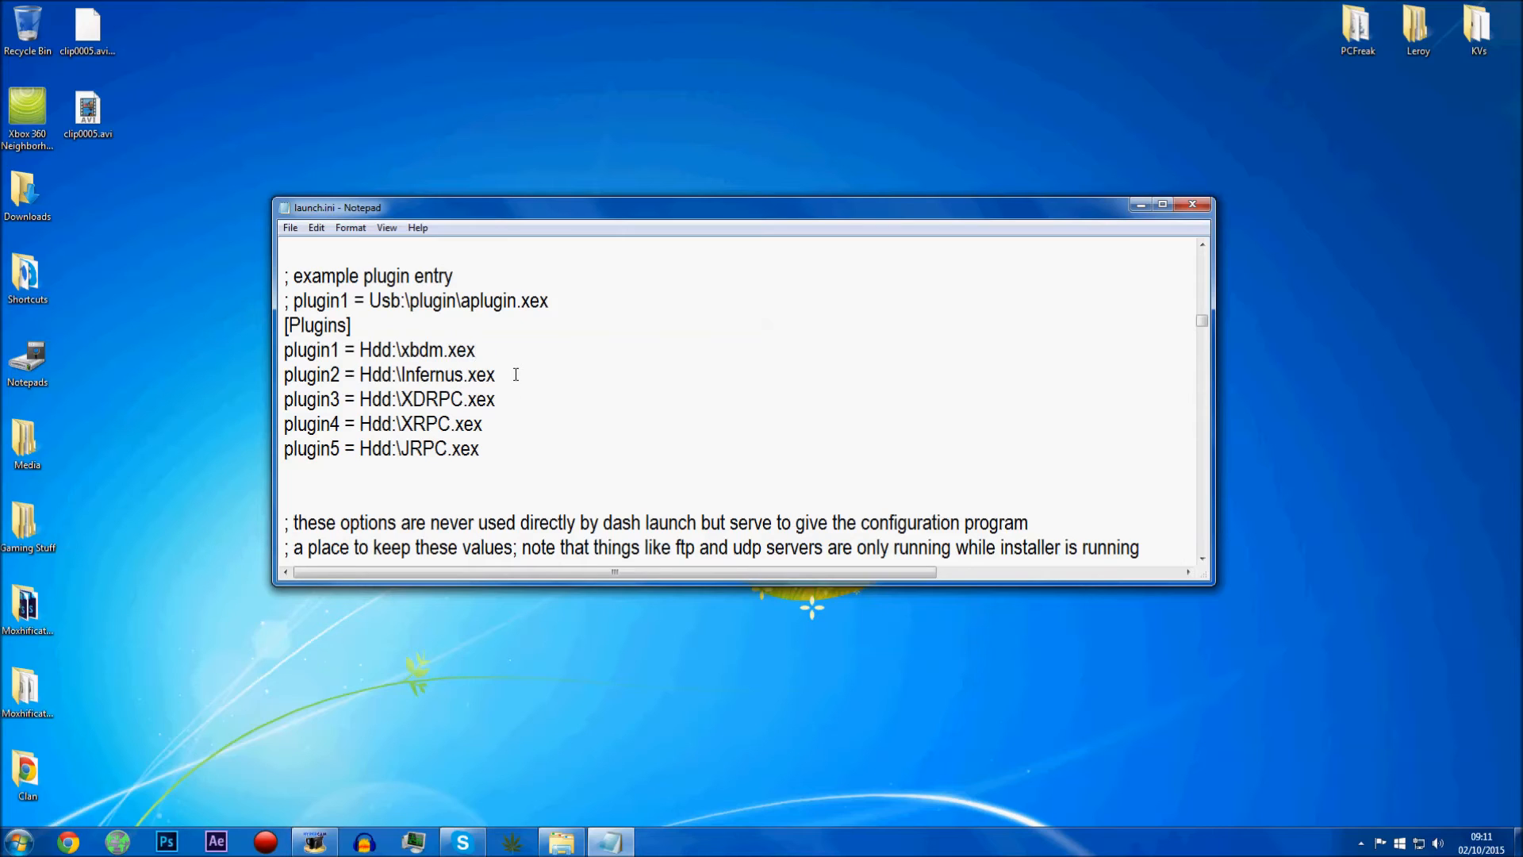
{"action": "mouse_move", "coordinate": [483, 400]}
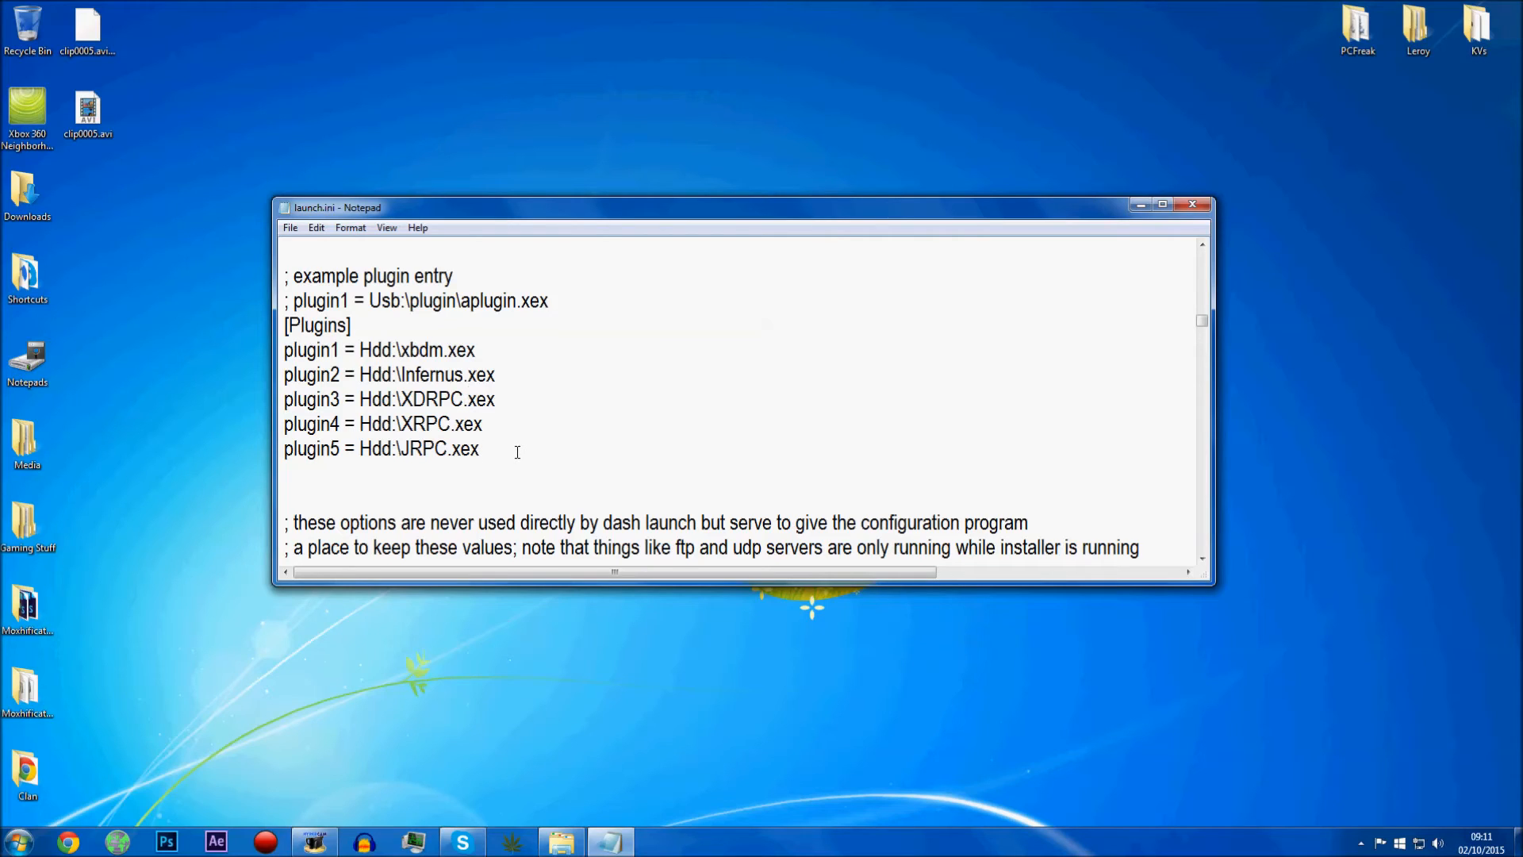
Start a 'plugin6 =' line after plugin5, then erase it so the list ends at Hdd:\JRPC.xex
{"action": "type", "text": "plug"}
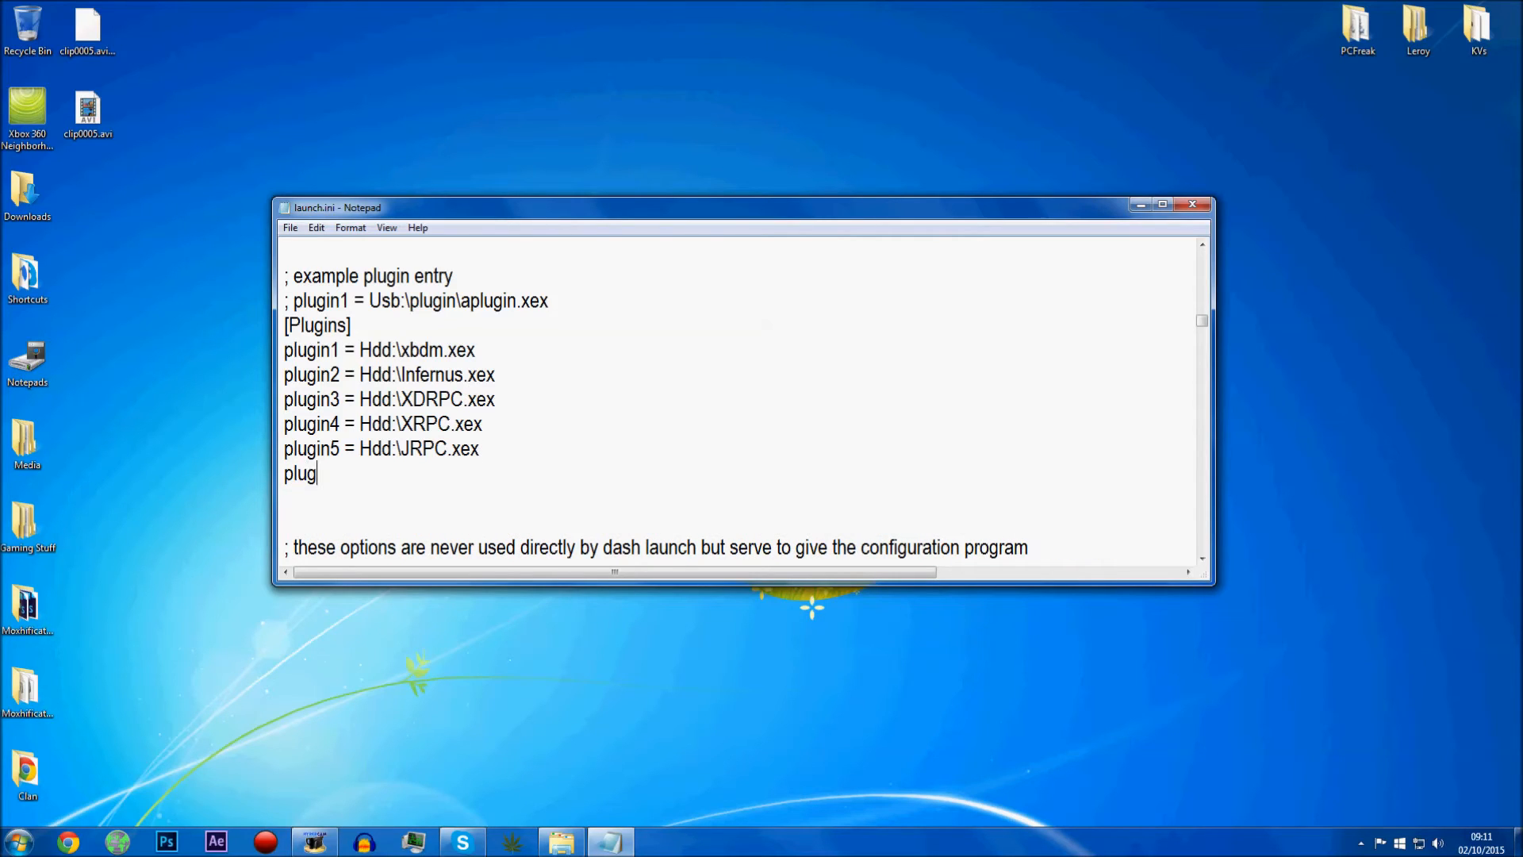
{"action": "type", "text": "in6 ="}
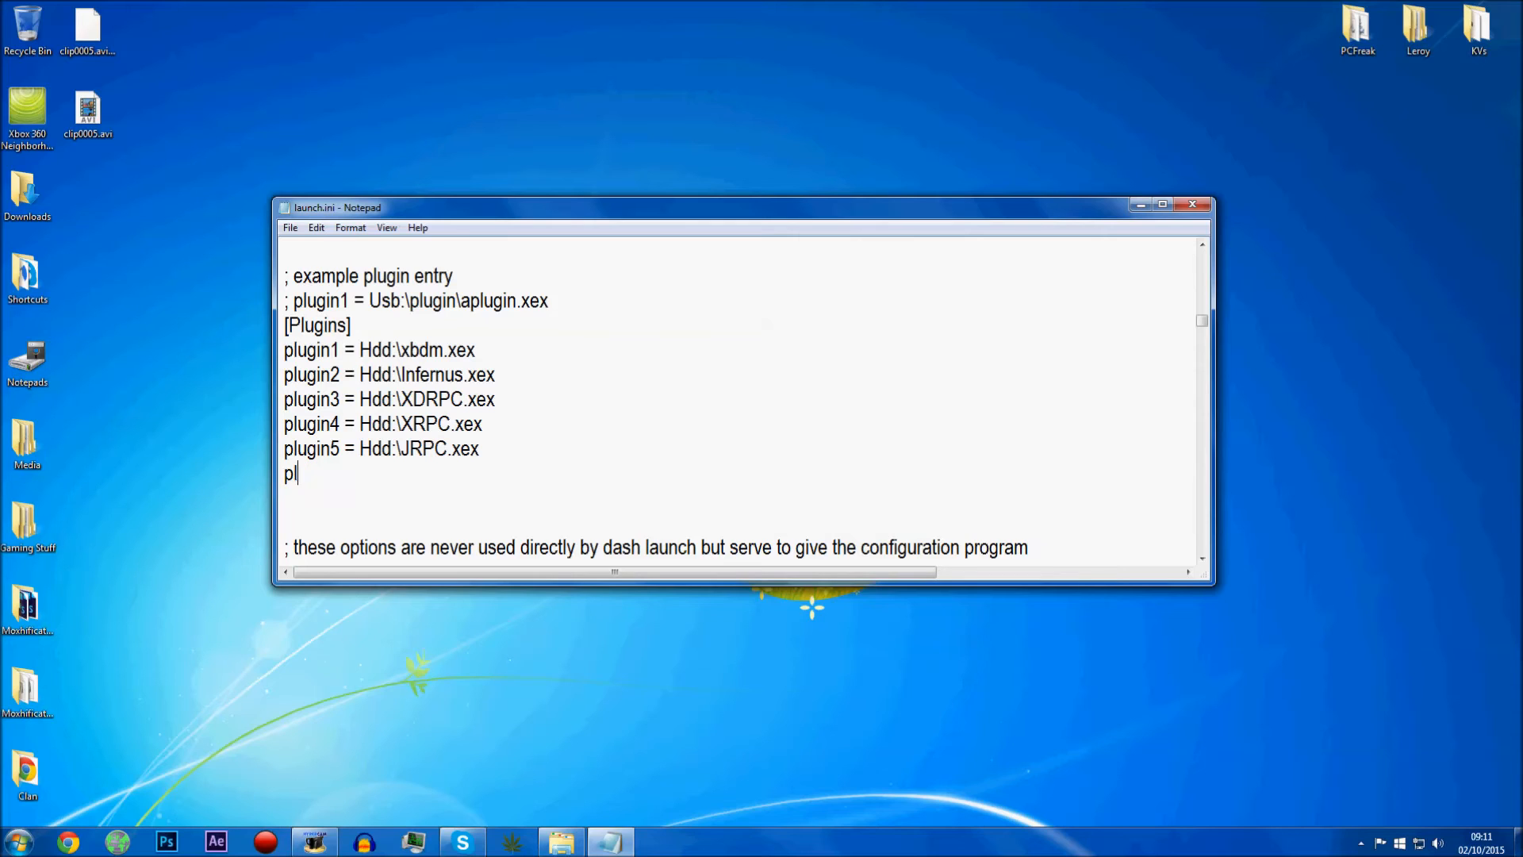
{"action": "key", "text": "BackSpace"}
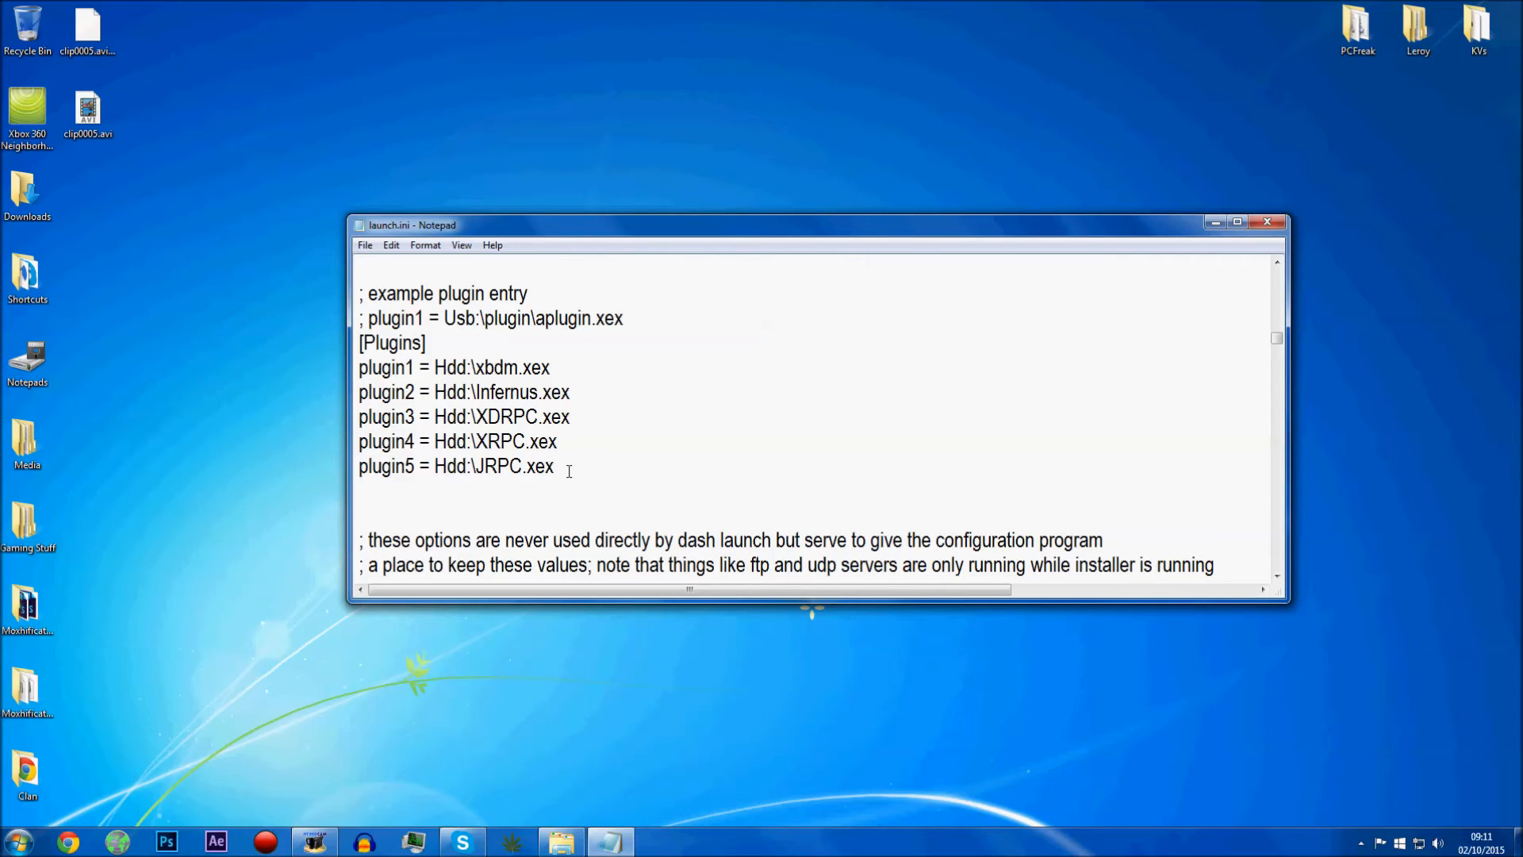
{"action": "mouse_move", "coordinate": [624, 457]}
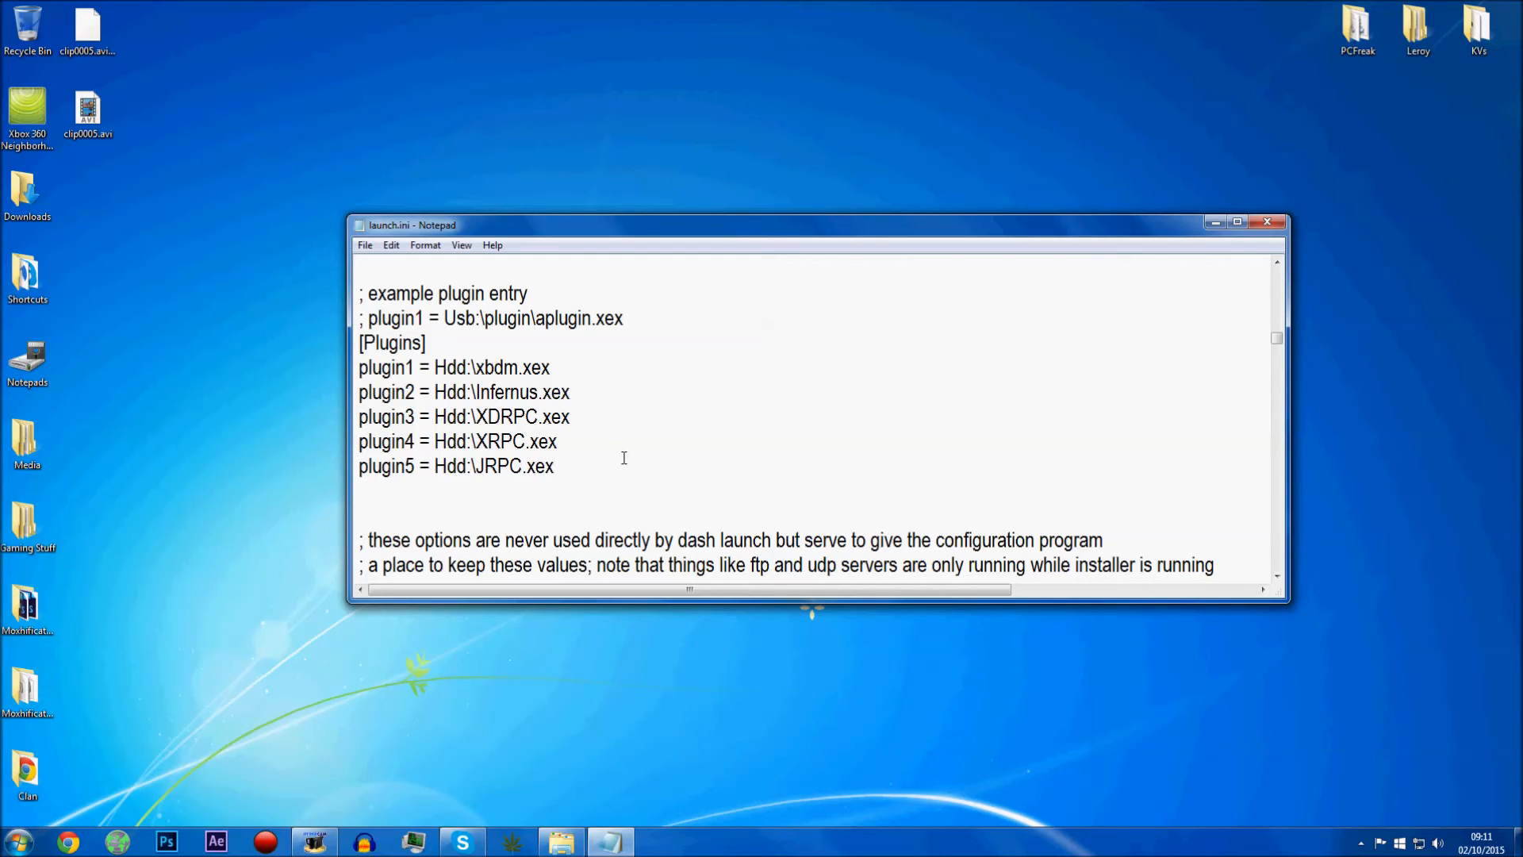
{"action": "left_click", "coordinate": [556, 466]}
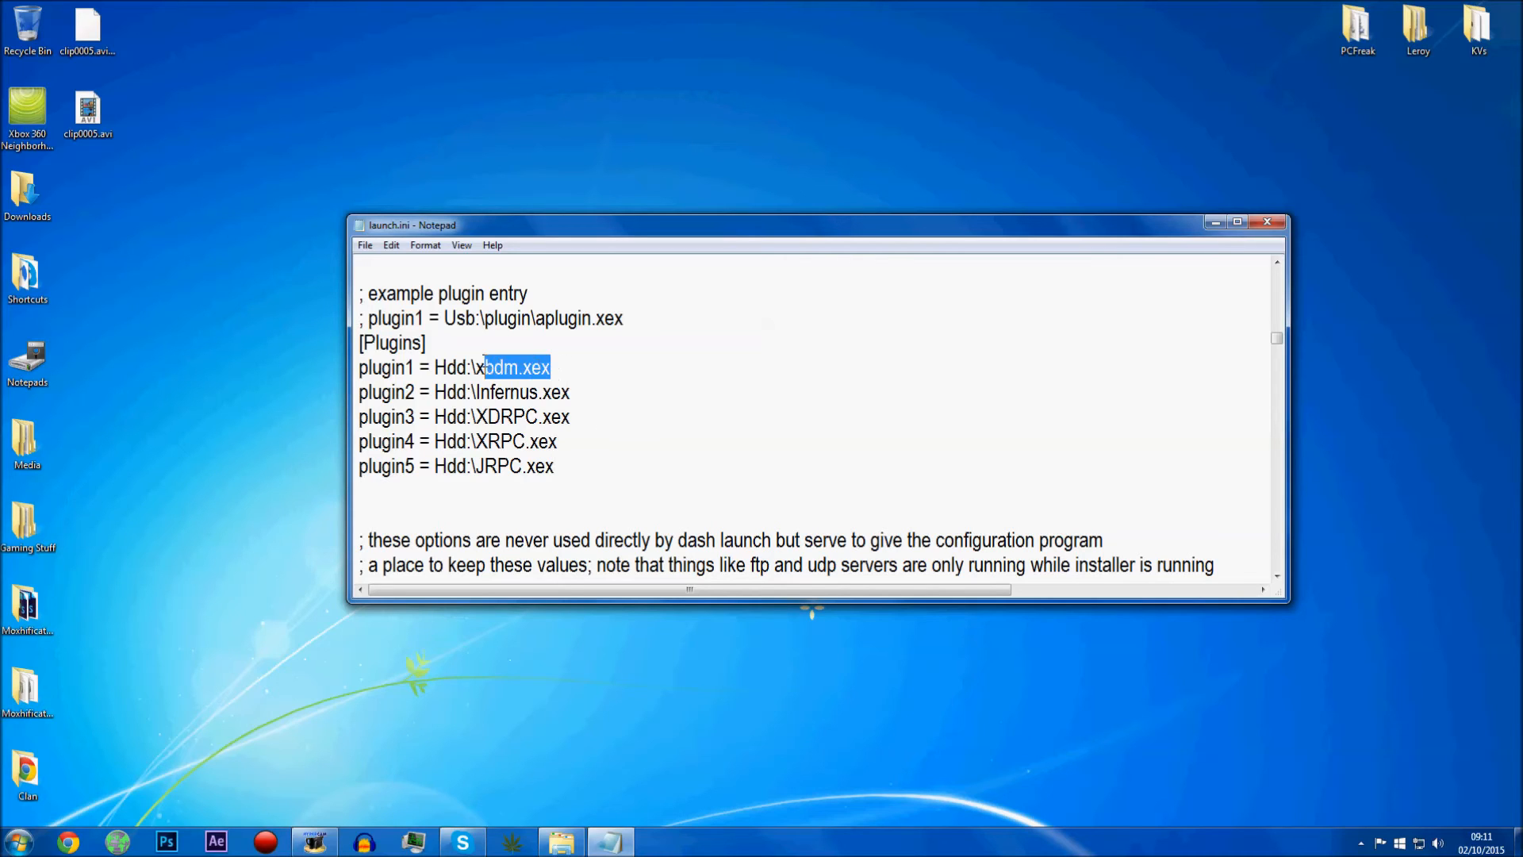
{"action": "double_click", "coordinate": [537, 392]}
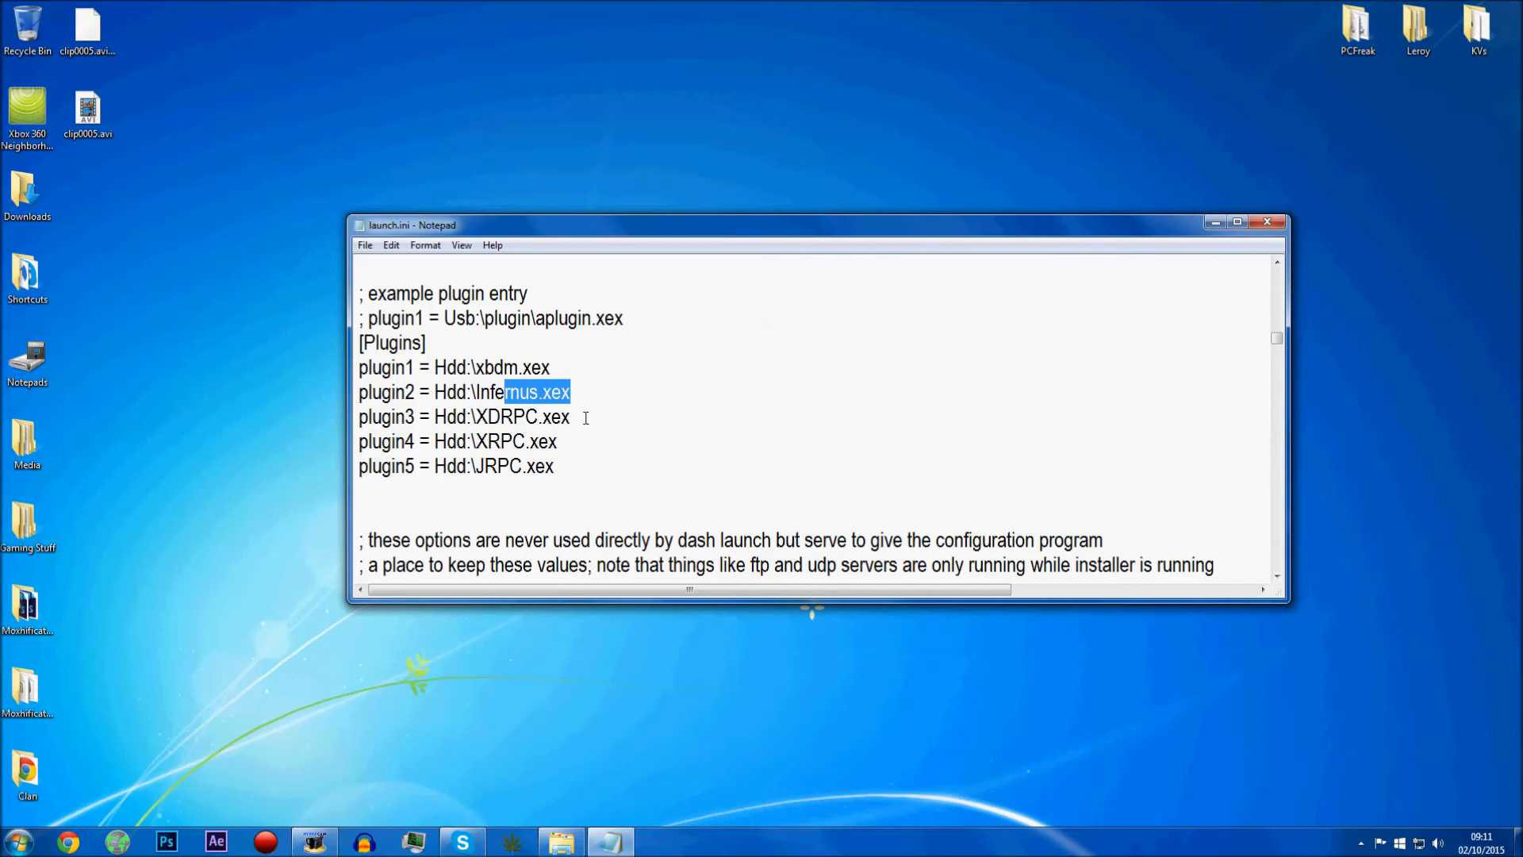
{"action": "left_click", "coordinate": [502, 416]}
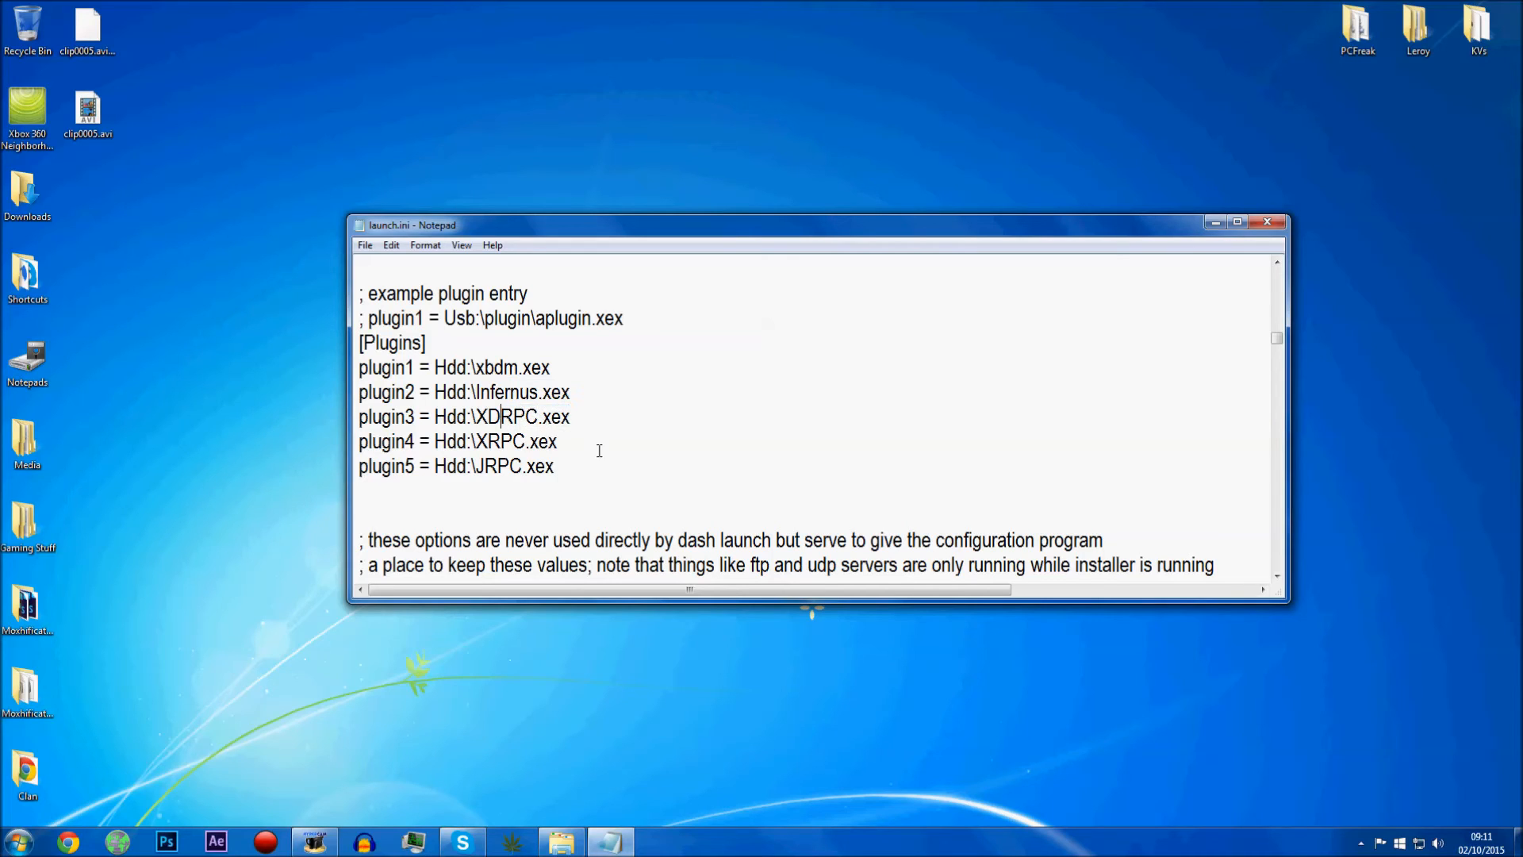
{"action": "left_click_drag", "start_coordinate": [486, 466], "coordinate": [557, 466]}
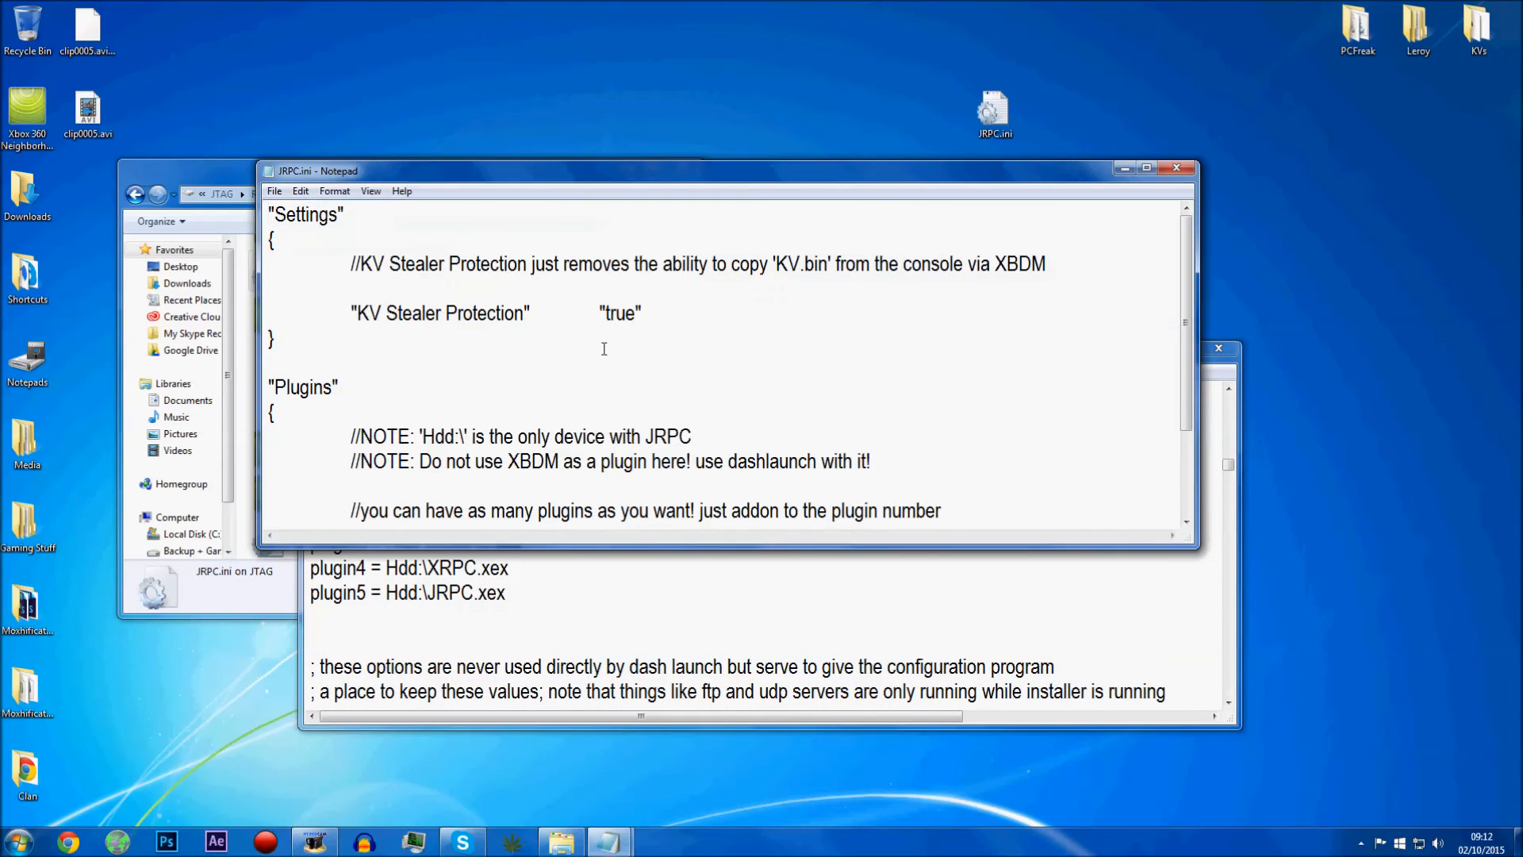
Scroll JRPC.ini down to its Plugins block showing the RPC, Evade and JE3PERS entries
{"action": "scroll", "scroll_direction": "down", "scroll_amount": 3}
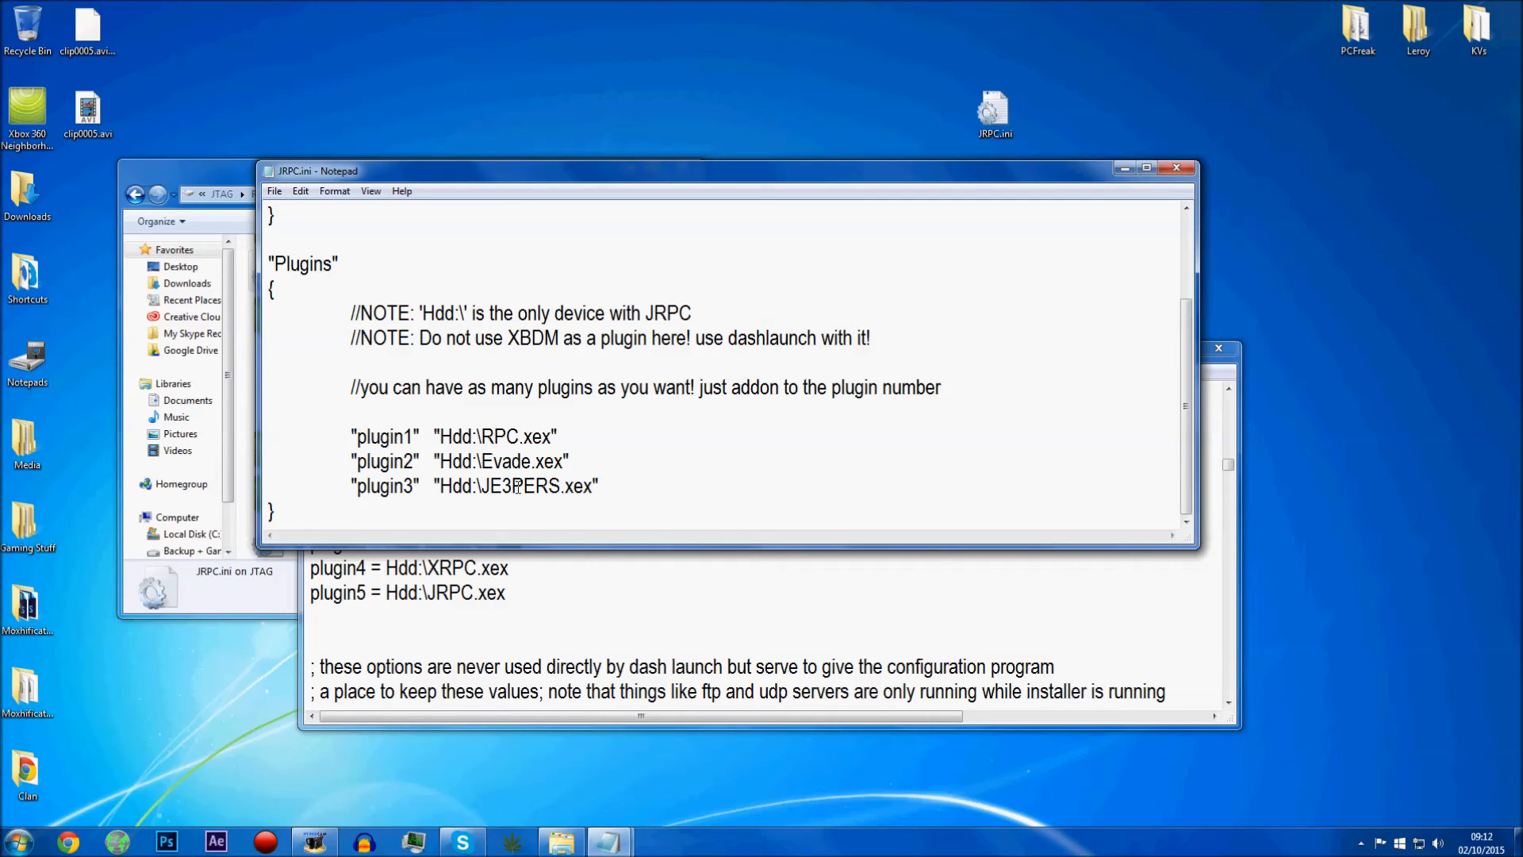
{"action": "mouse_move", "coordinate": [828, 511]}
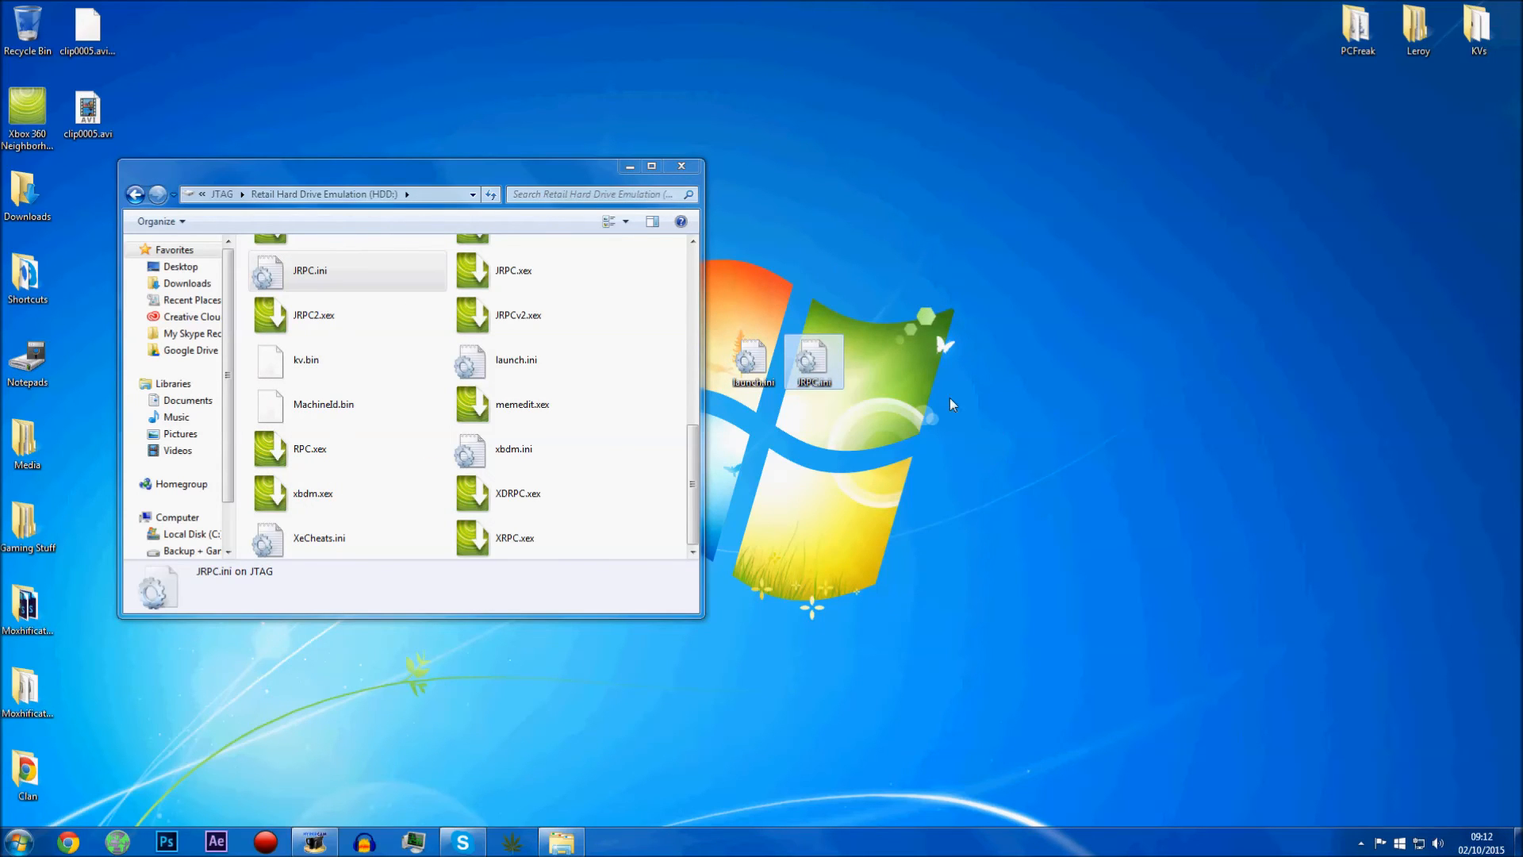
{"action": "mouse_move", "coordinate": [914, 351]}
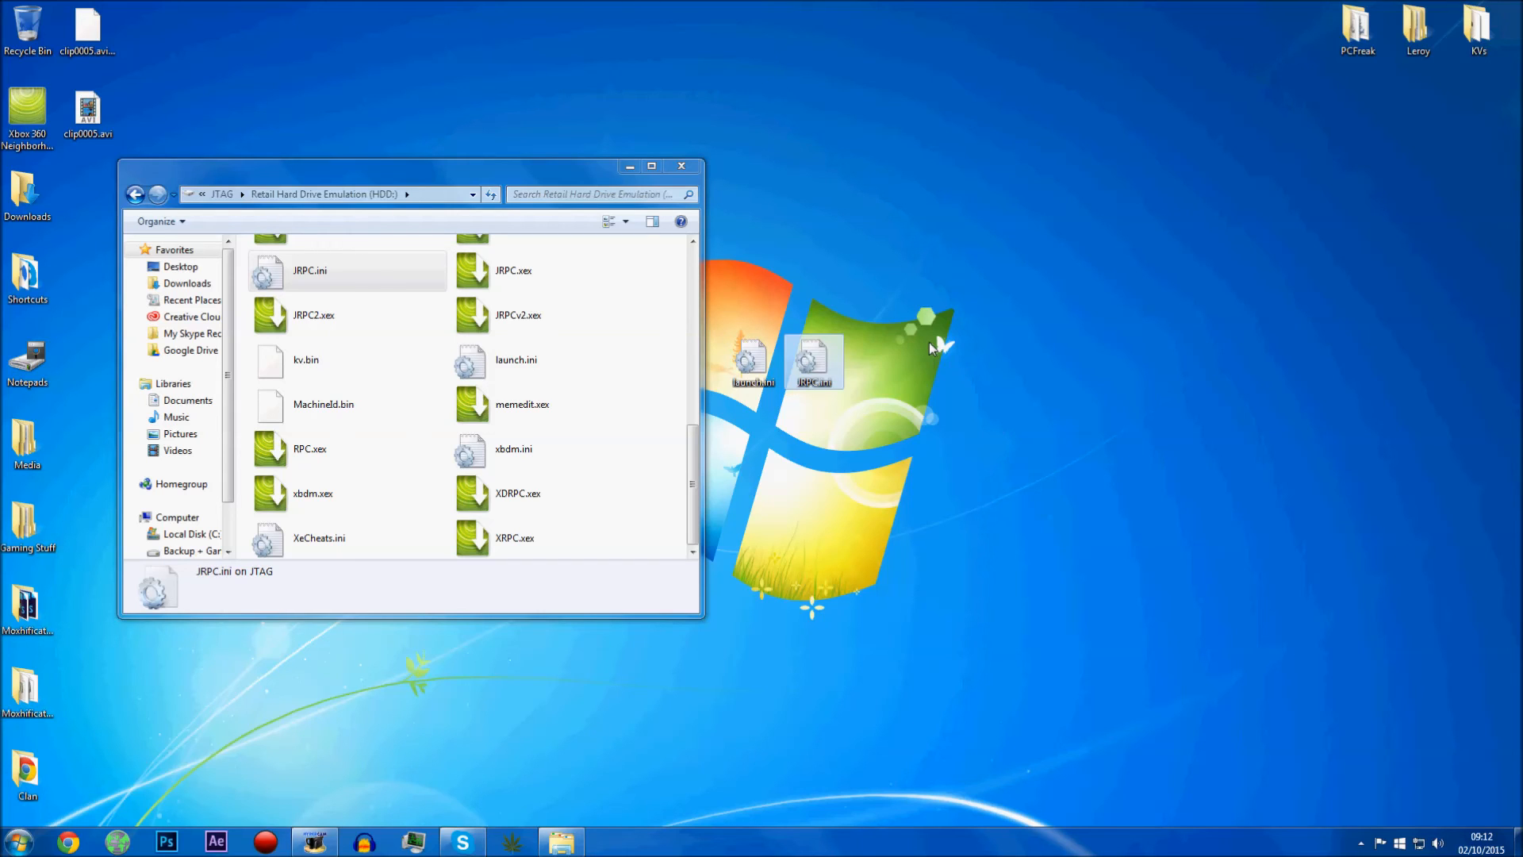
{"action": "mouse_move", "coordinate": [817, 359]}
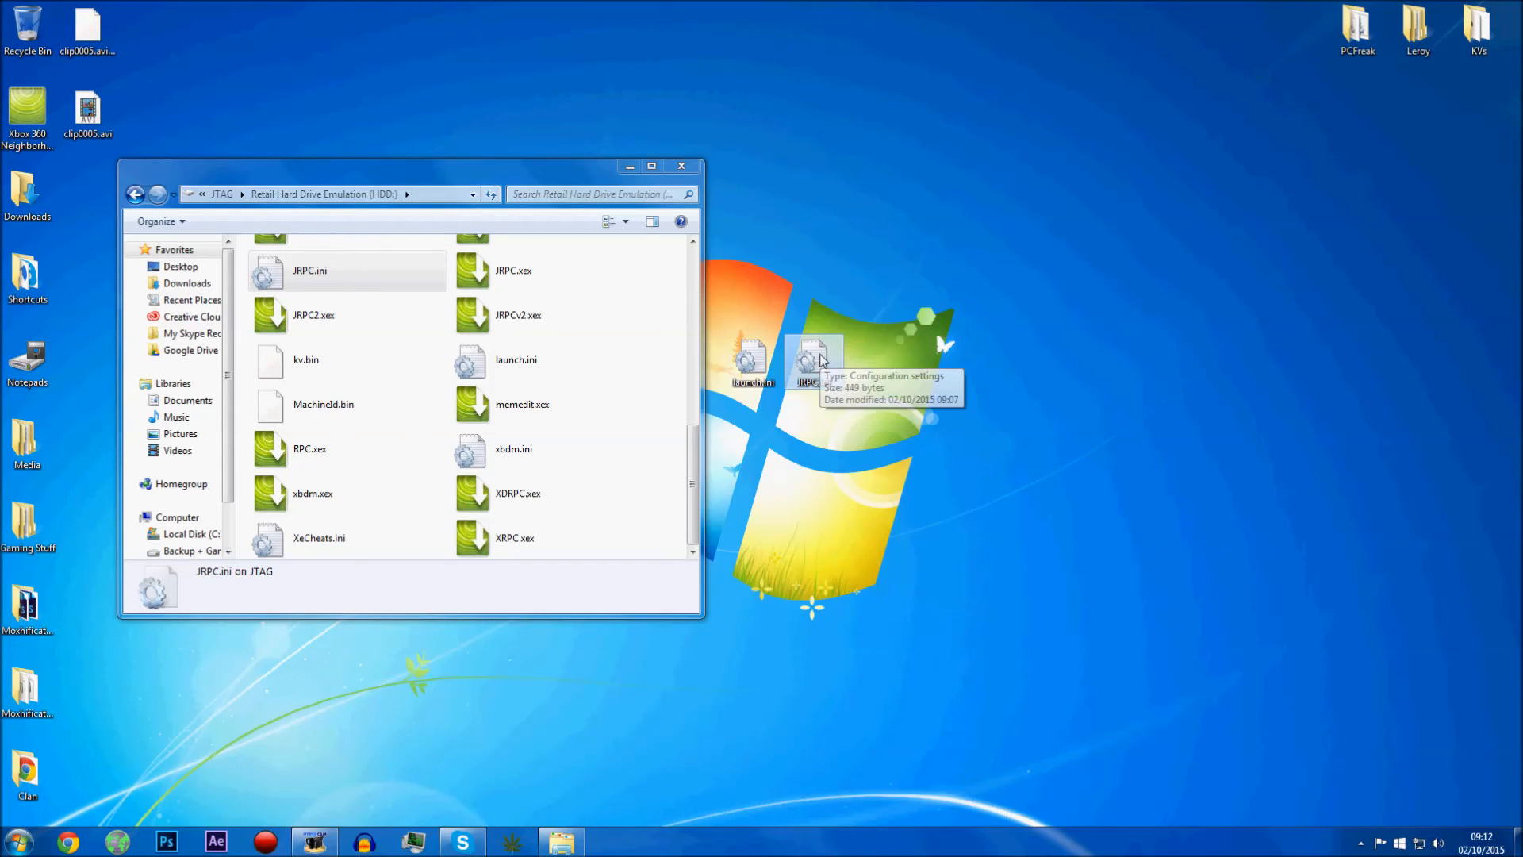
Reopen JRPC.ini from the desktop and add plugin4 = "Hdd:\JE3PERS.xex" below plugin3
{"action": "double_click", "coordinate": [305, 269]}
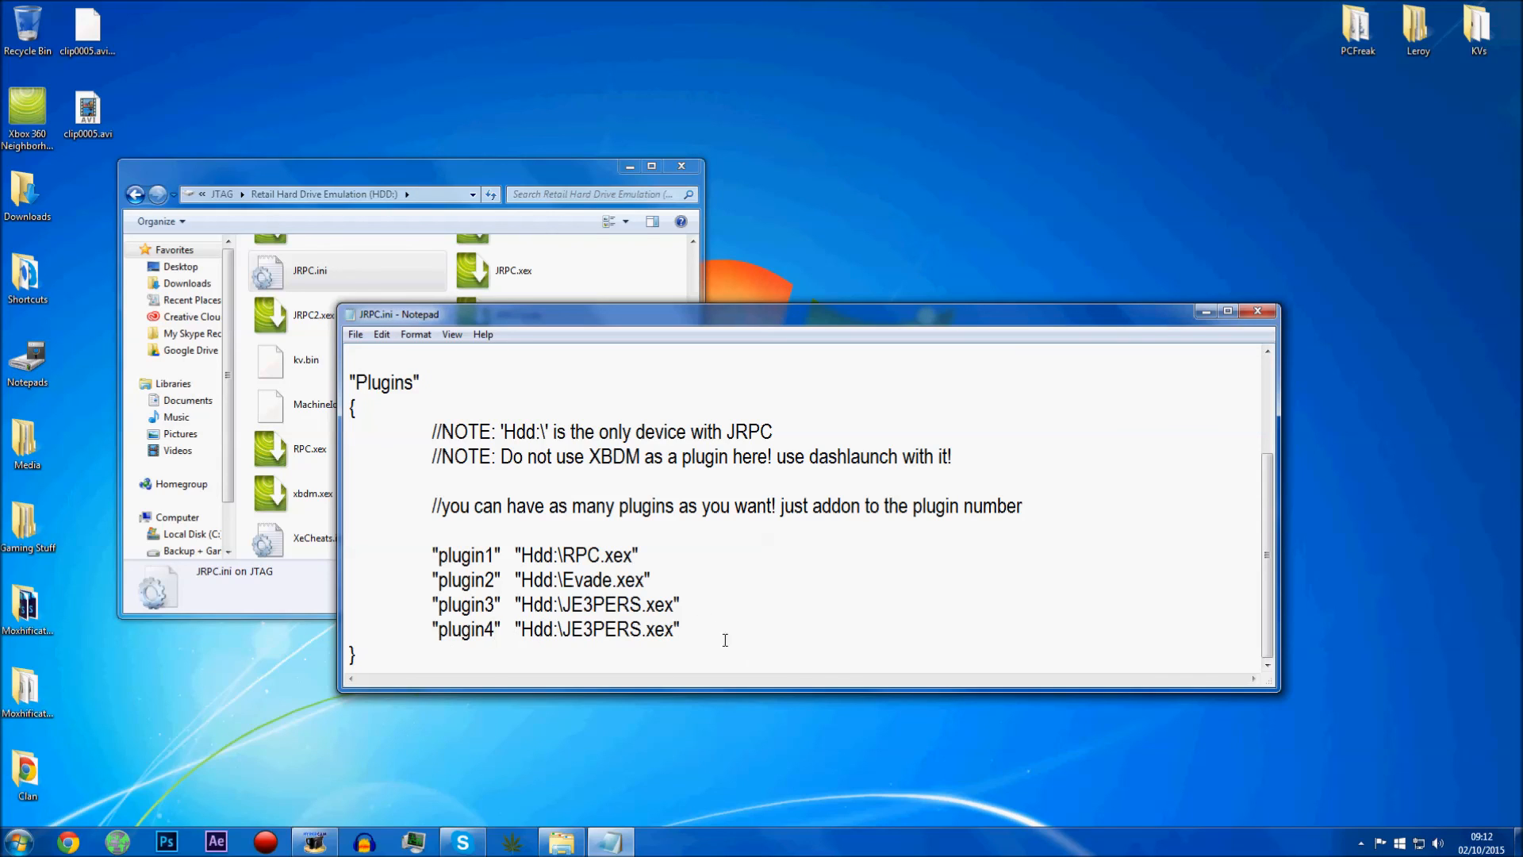
{"action": "left_click", "coordinate": [692, 628]}
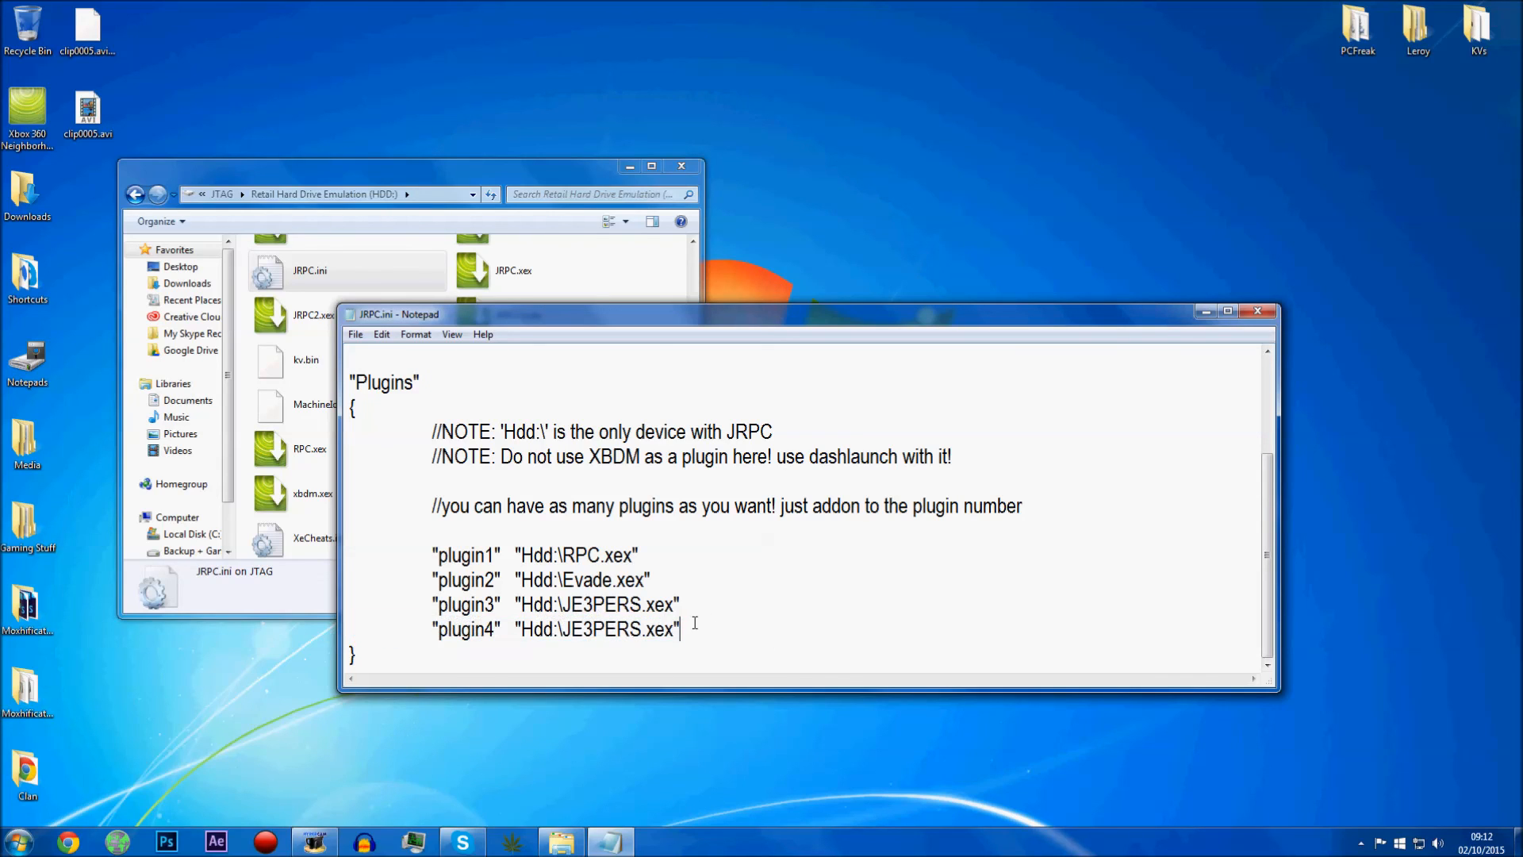
{"action": "mouse_move", "coordinate": [723, 629]}
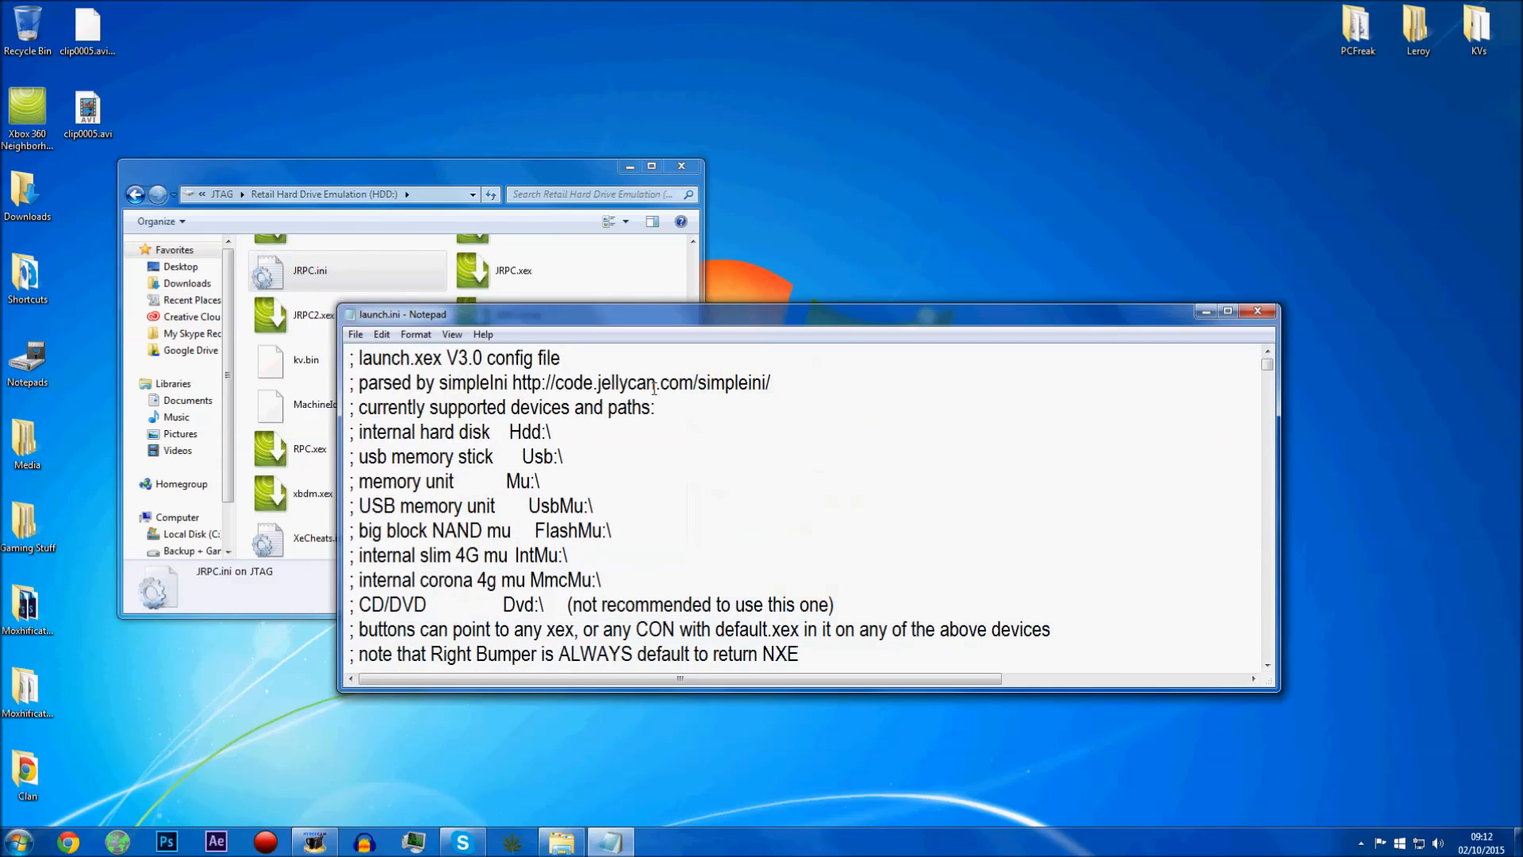
Scroll launch.ini to its five plugin entries, then close the Notepad window
{"action": "scroll", "scroll_direction": "down", "scroll_amount": 3}
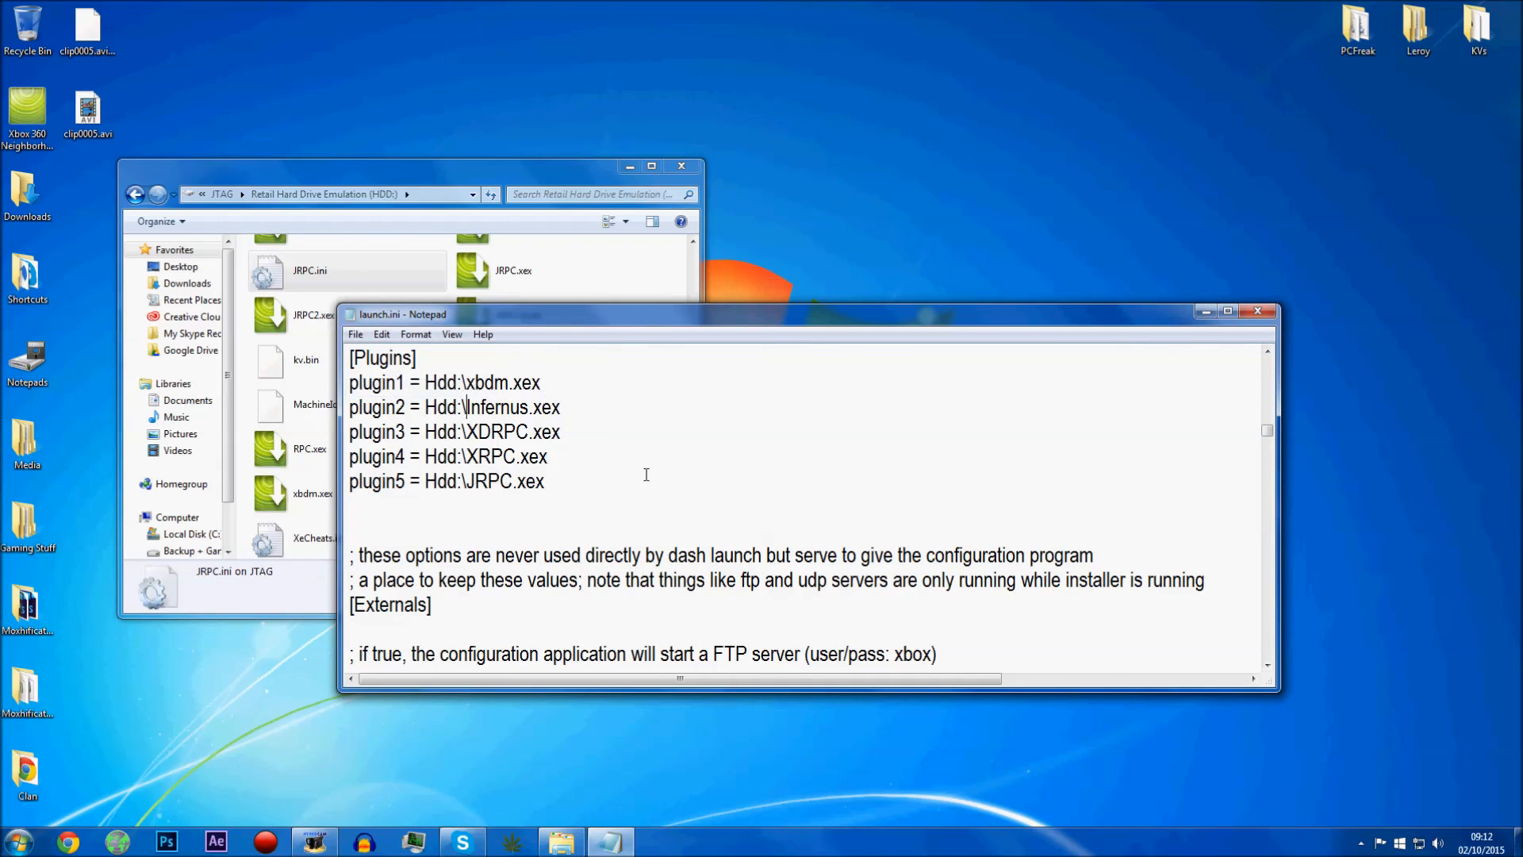
{"action": "left_click", "coordinate": [1258, 311]}
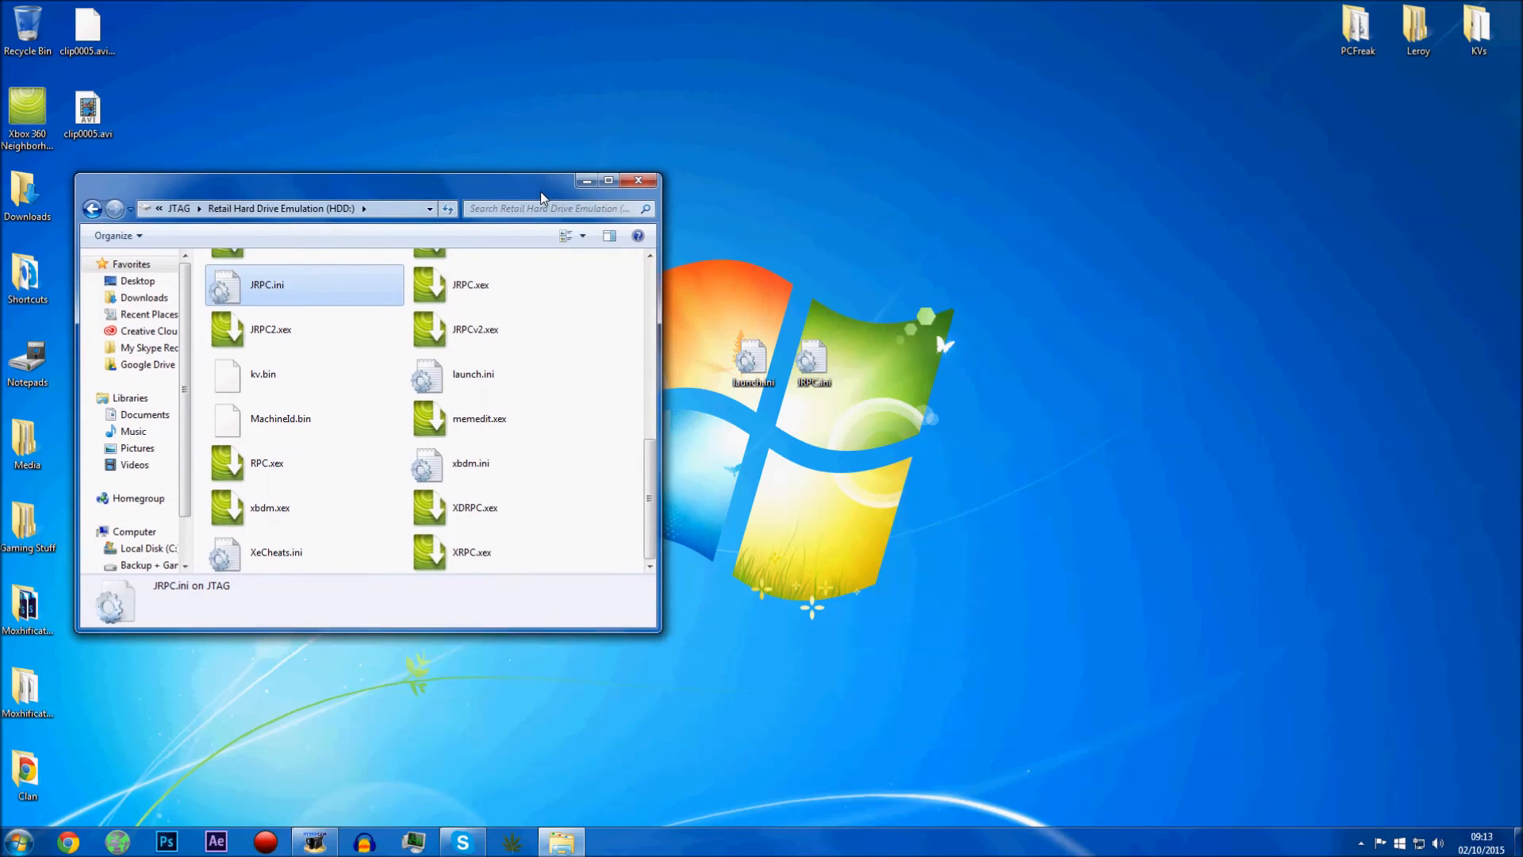
{"action": "mouse_move", "coordinate": [679, 272]}
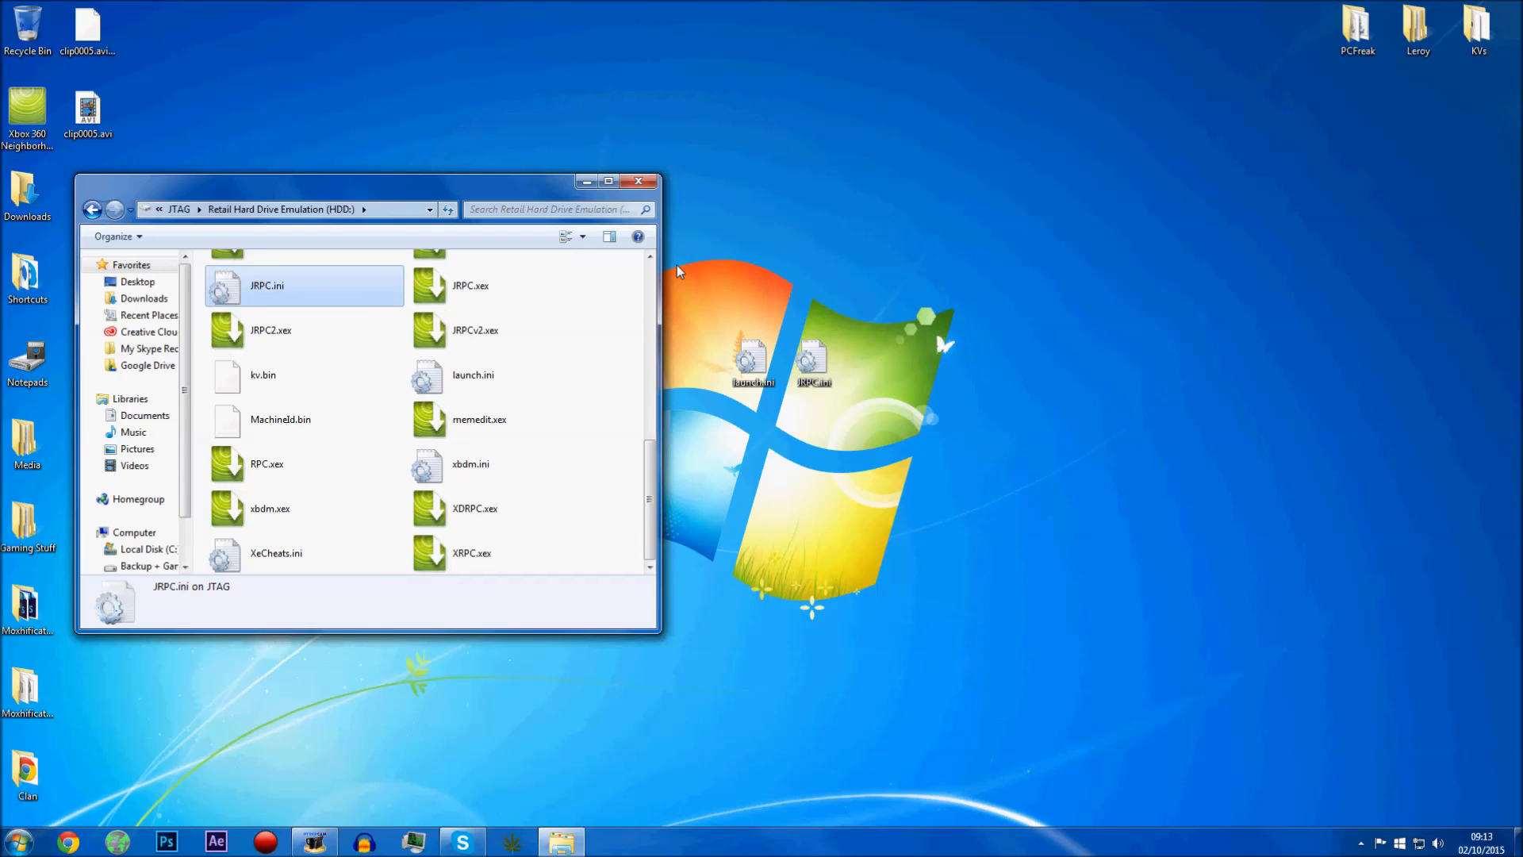